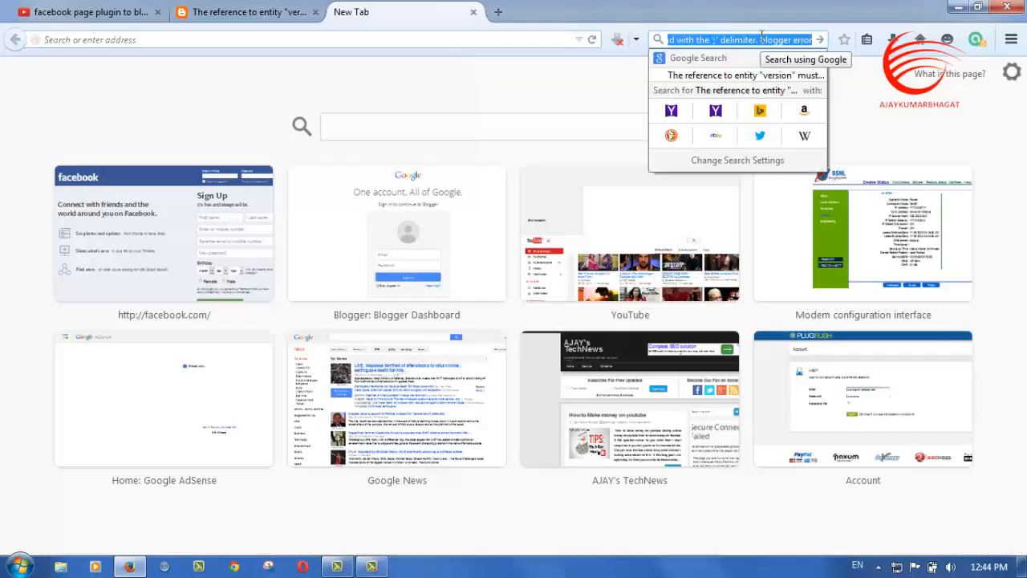
# - Search Google for 'facebook page plugin' and open the Facebook Developers Page Plugin result
pyautogui.write('facebook')
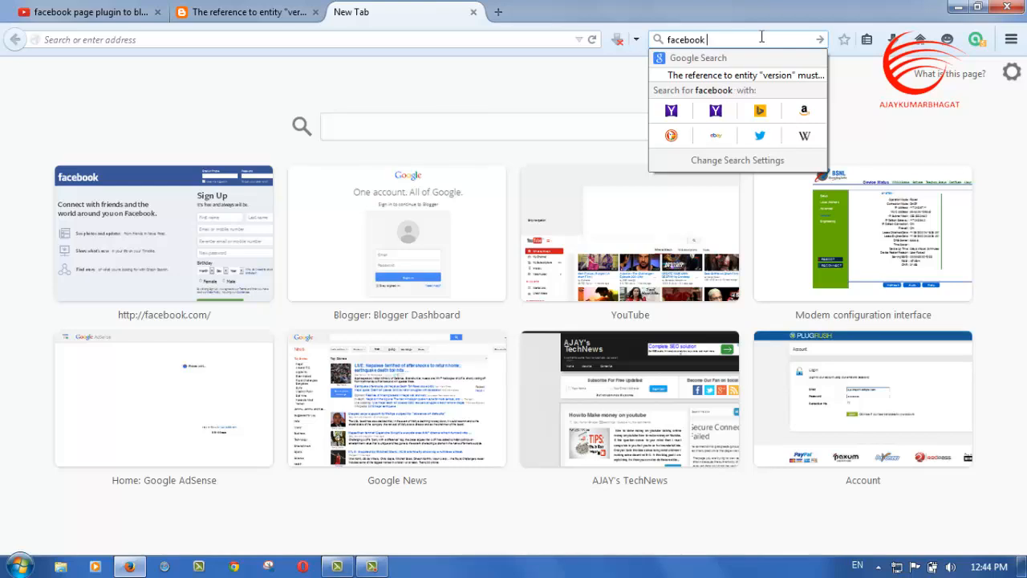
pyautogui.write('page plugin')
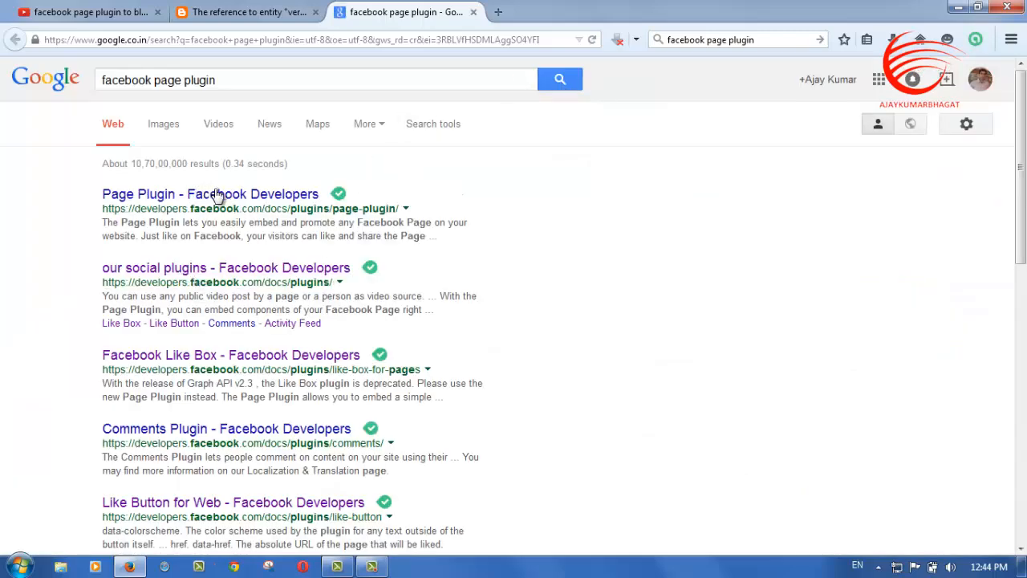
pyautogui.click(209, 194)
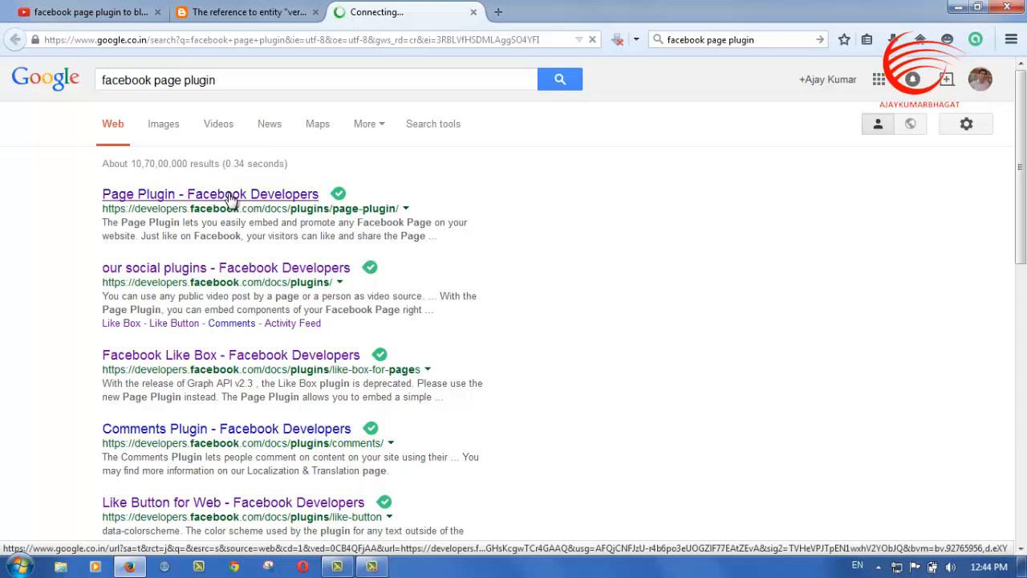
pyautogui.click(209, 194)
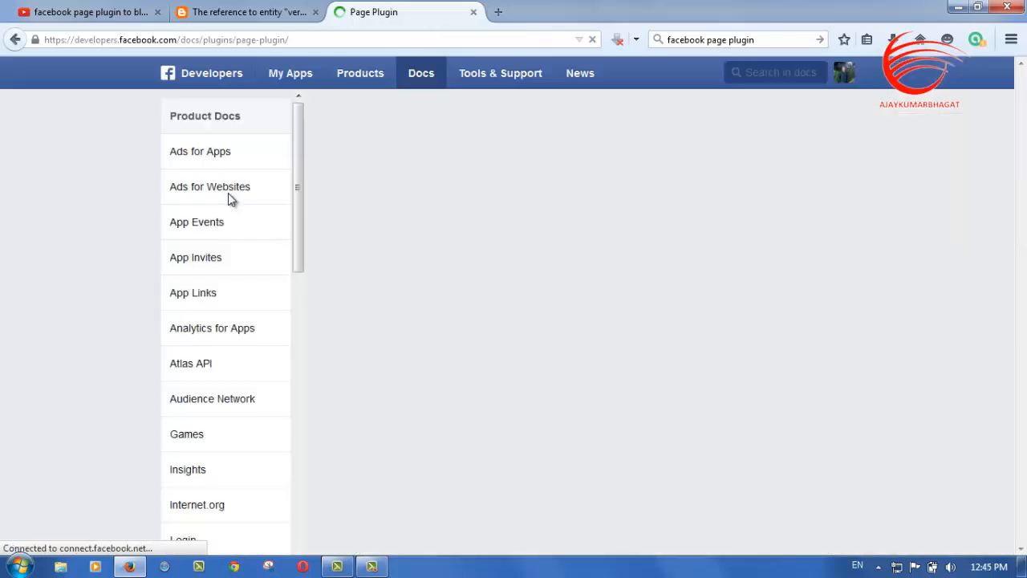
pyautogui.moveTo(272, 257)
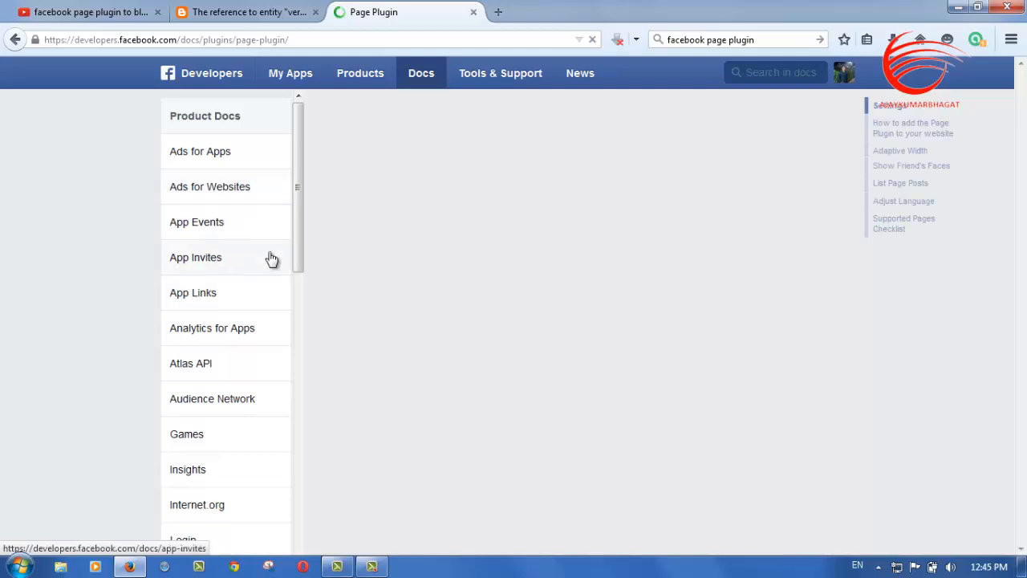
pyautogui.moveTo(251, 254)
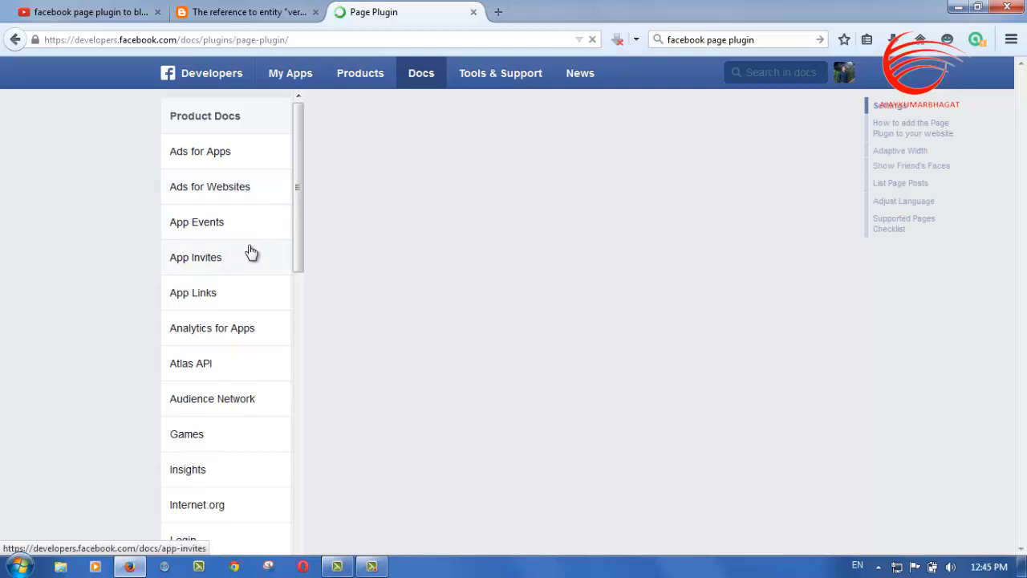
pyautogui.scroll(-3)
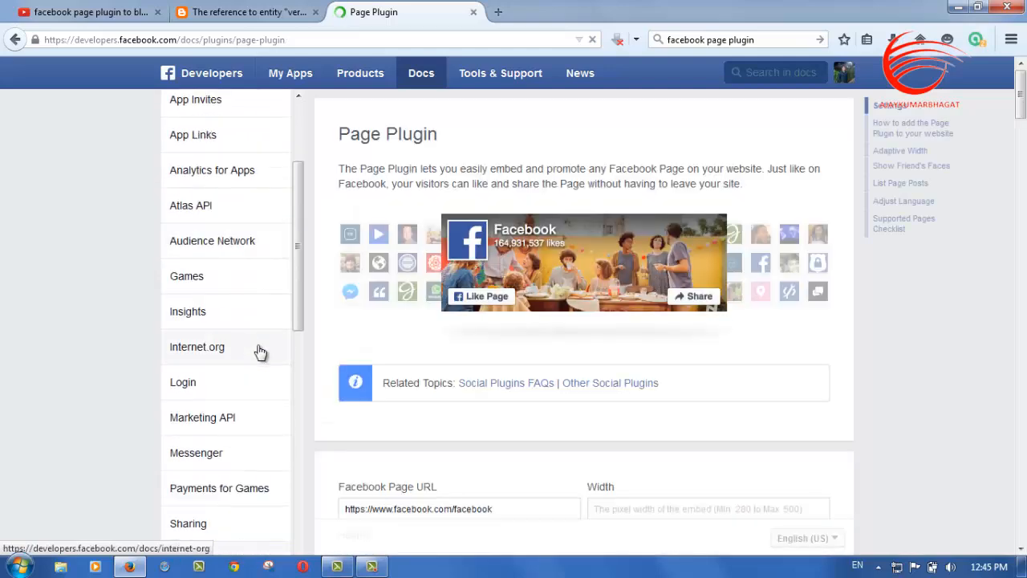
pyautogui.scroll(-3)
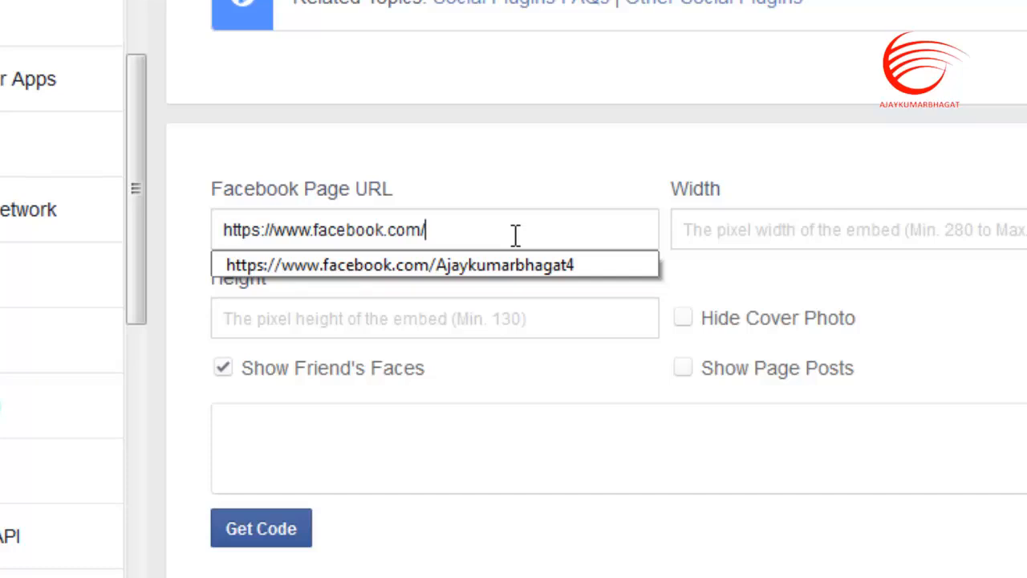
pyautogui.write('ajayte')
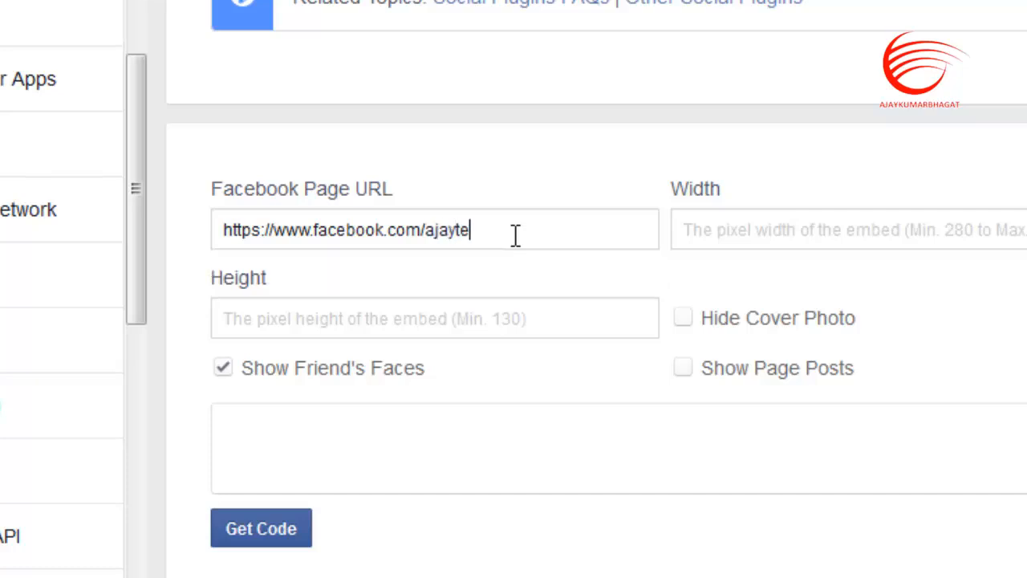
pyautogui.write('chnews')
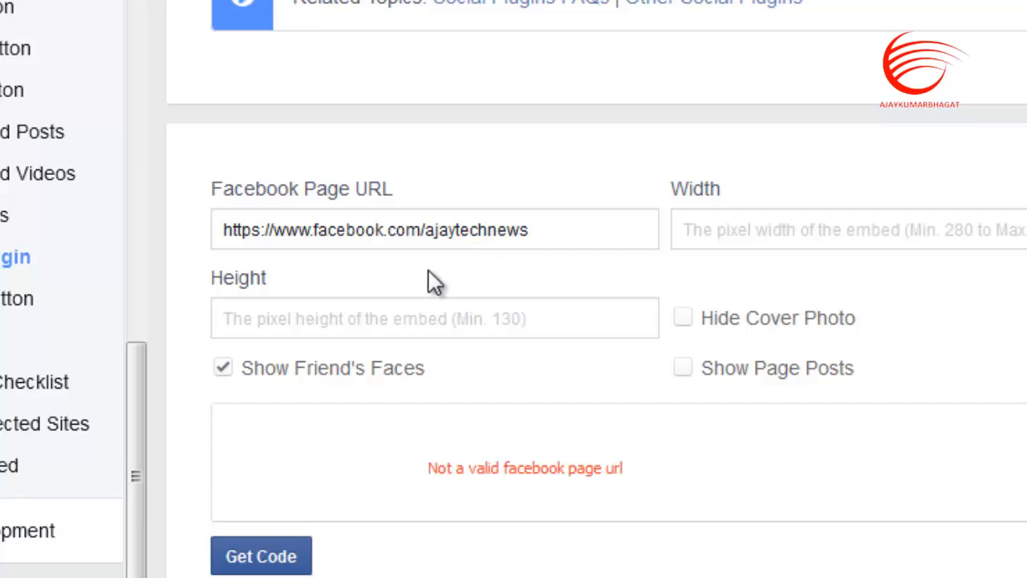
pyautogui.moveTo(526, 289)
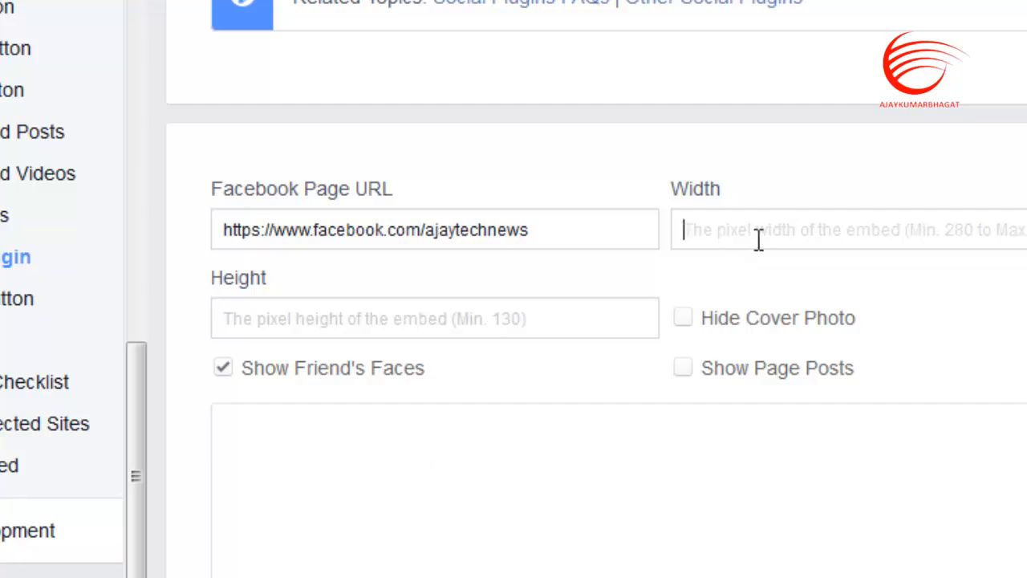
pyautogui.write('3')
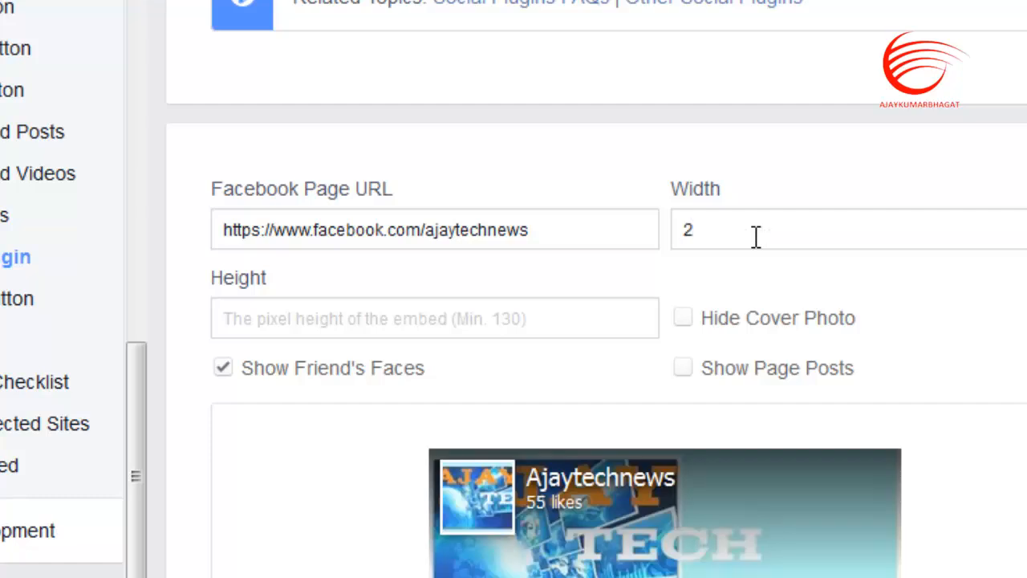
pyautogui.write('9')
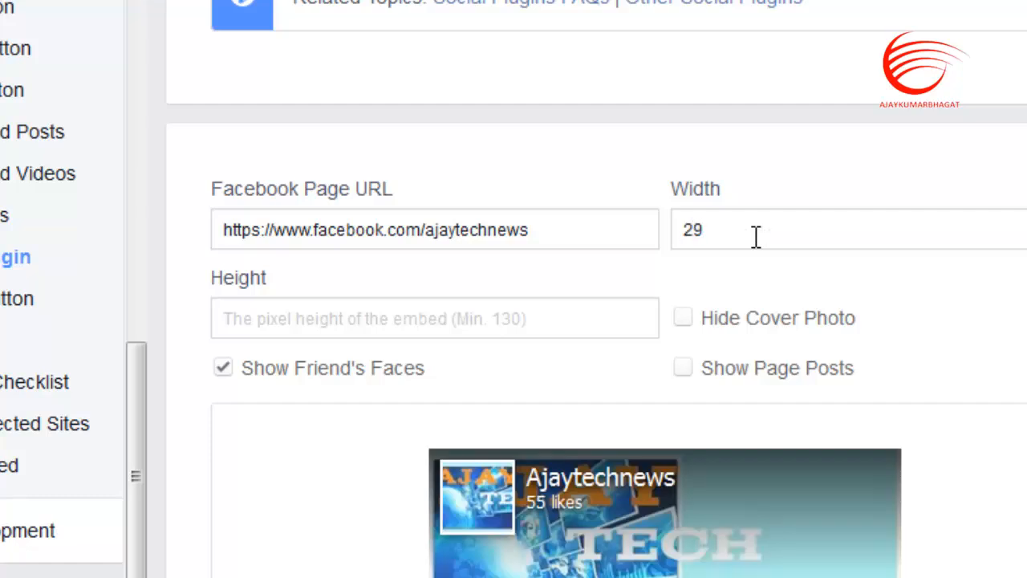
pyautogui.write('2')
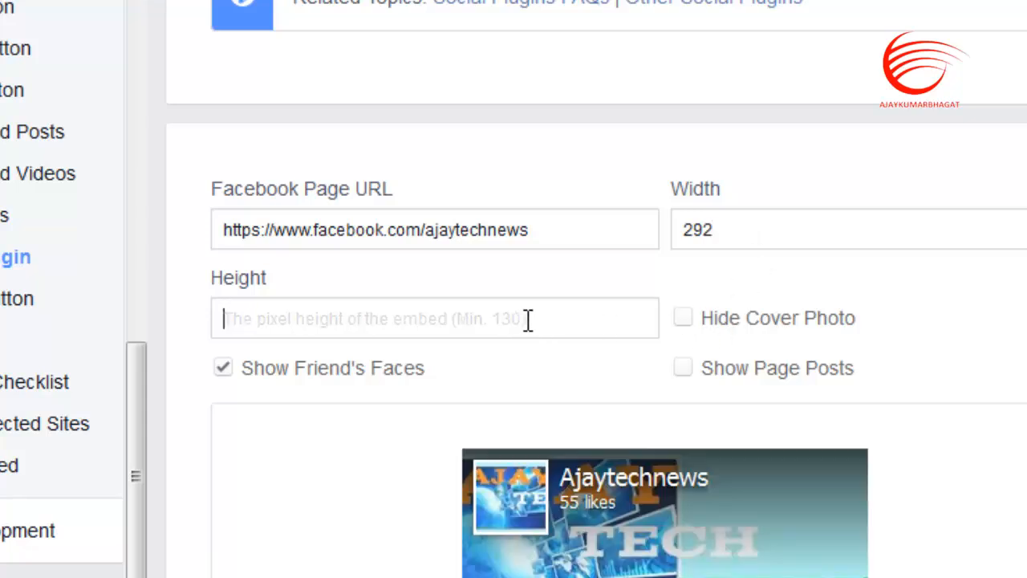
pyautogui.scroll(-3)
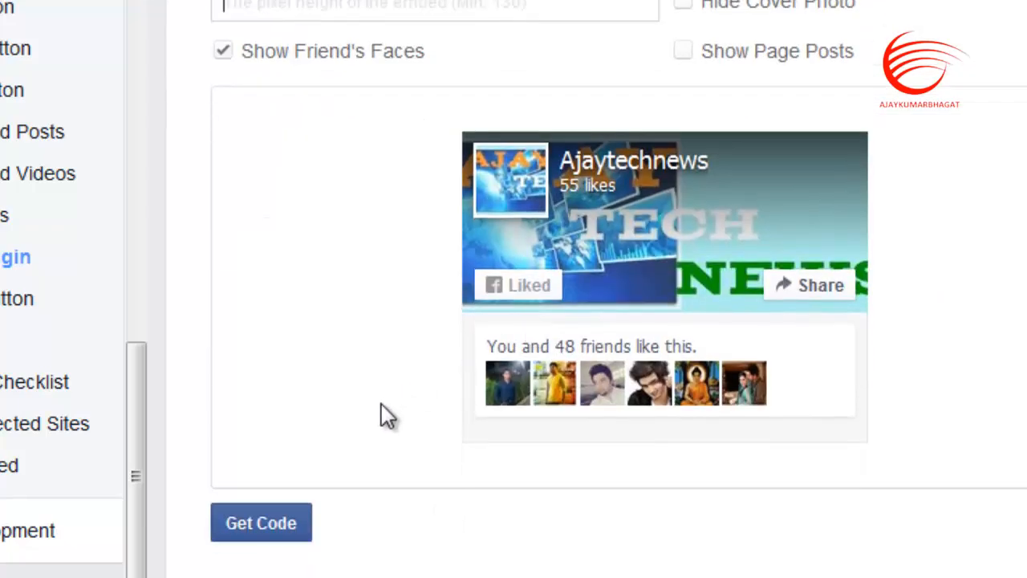
pyautogui.scroll(3)
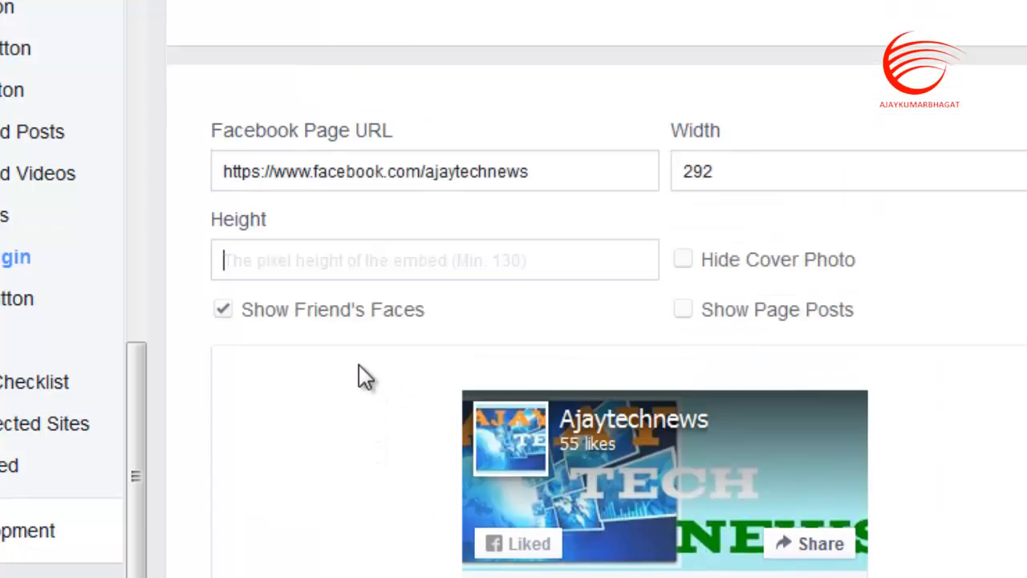
pyautogui.scroll(3)
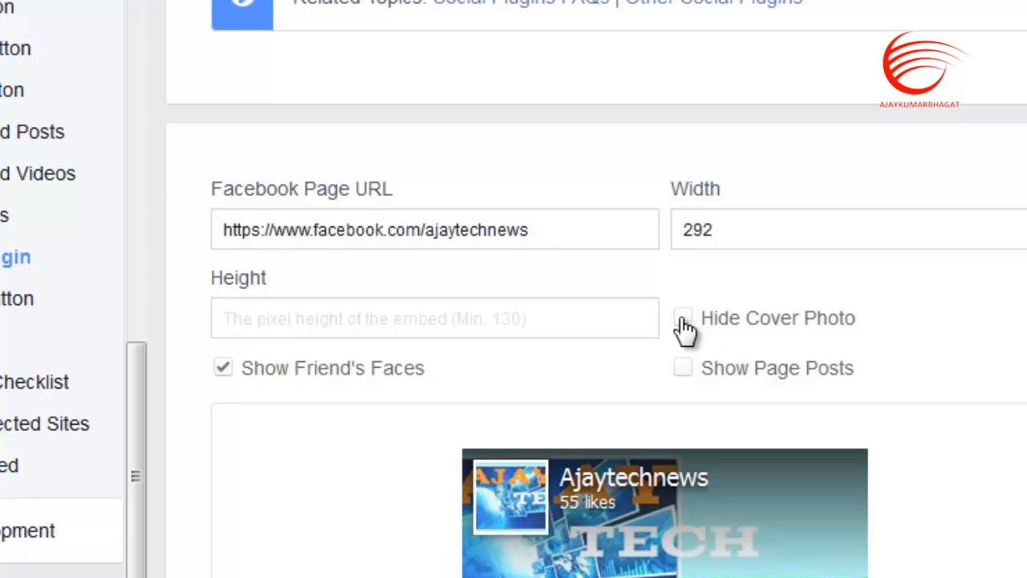
pyautogui.moveTo(683, 377)
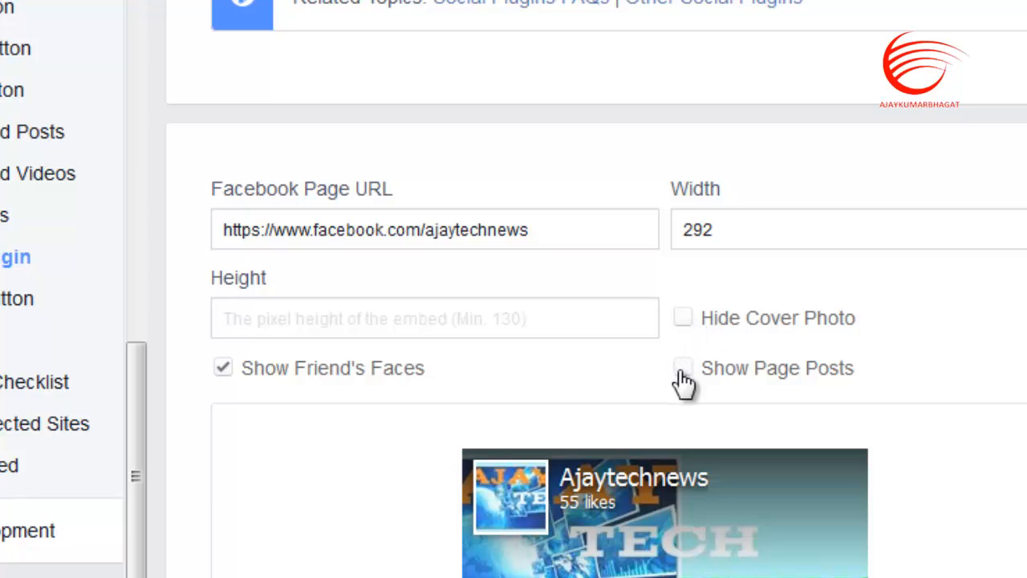
pyautogui.click(682, 367)
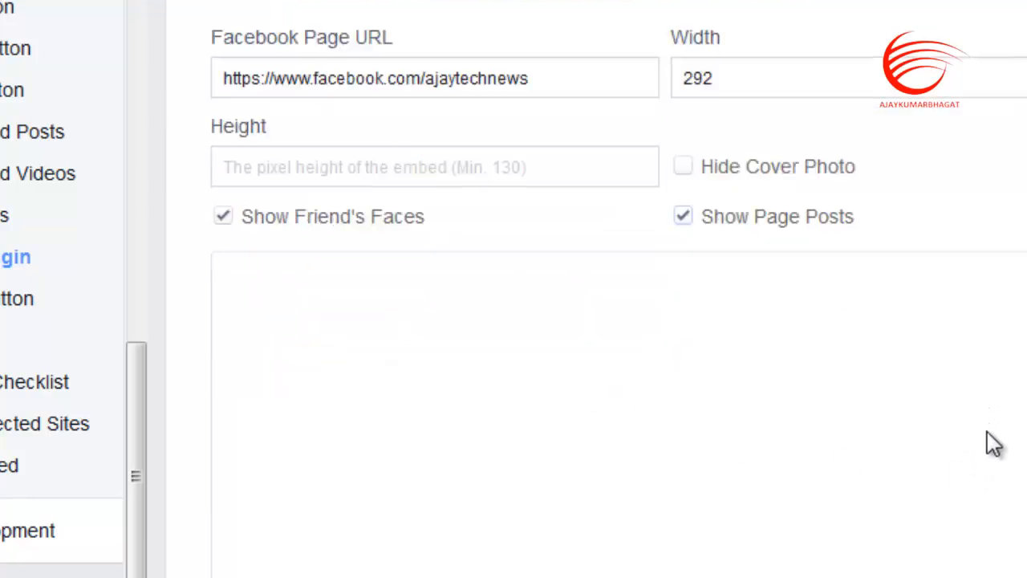
pyautogui.scroll(3)
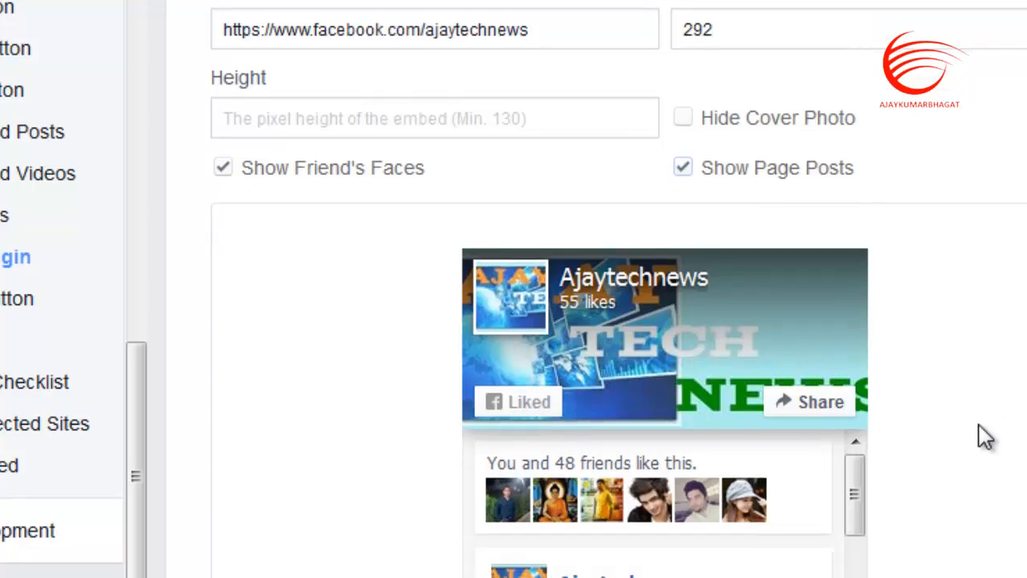
pyautogui.scroll(-3)
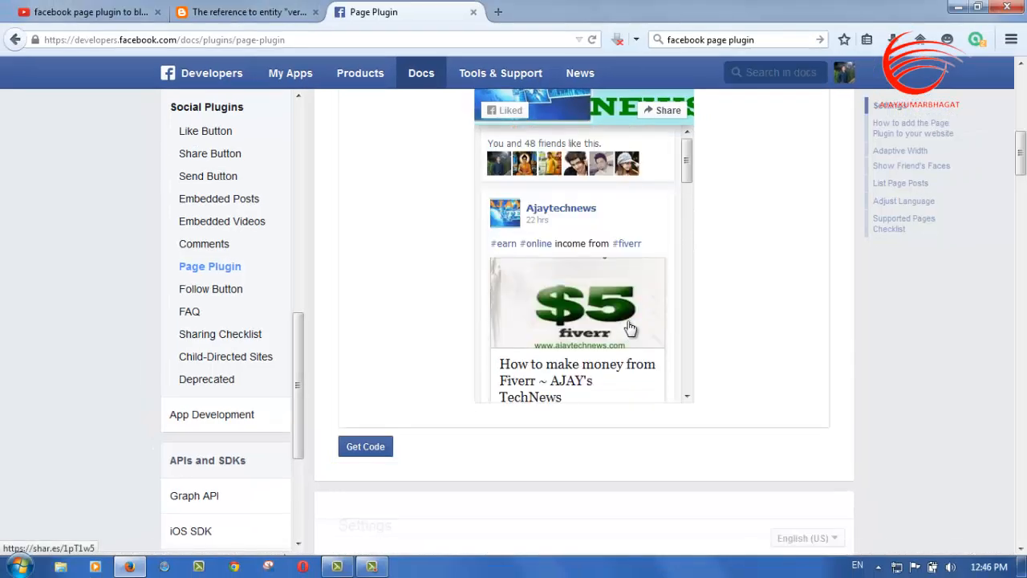
pyautogui.scroll(3)
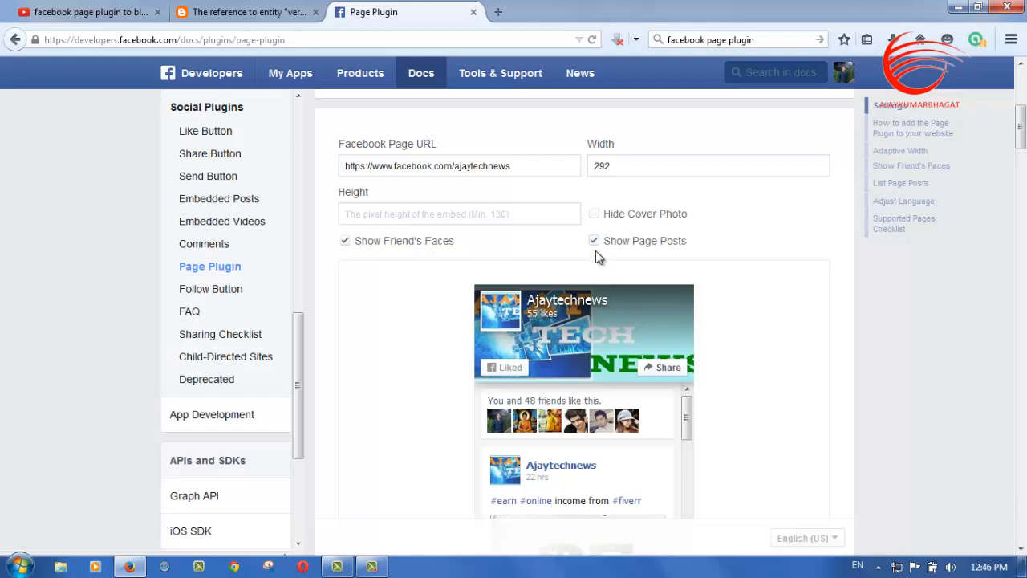
pyautogui.click(594, 240)
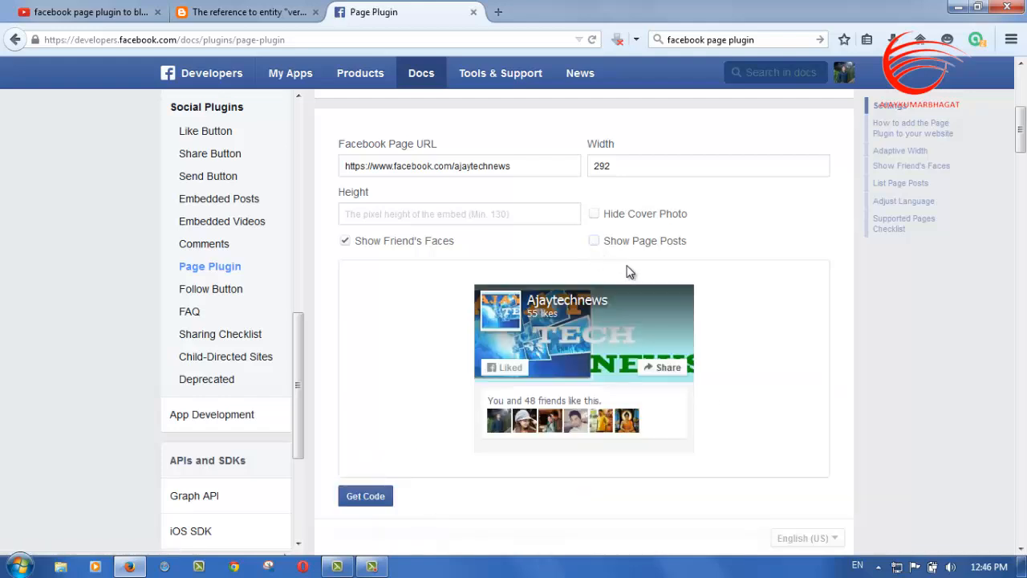
pyautogui.moveTo(439, 425)
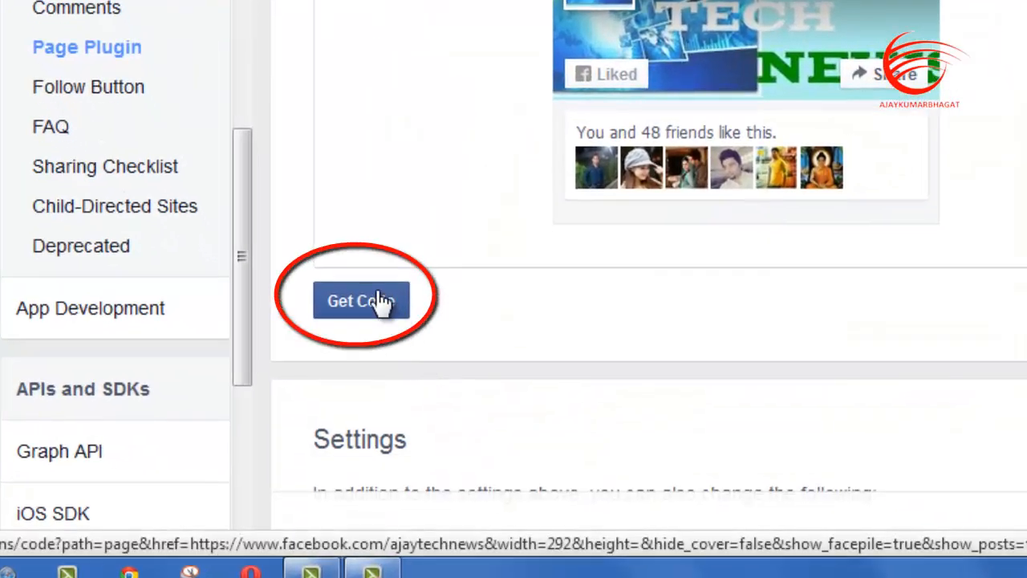
# - Generate the plugin code and select the JavaScript SDK snippet for copying
pyautogui.click(362, 300)
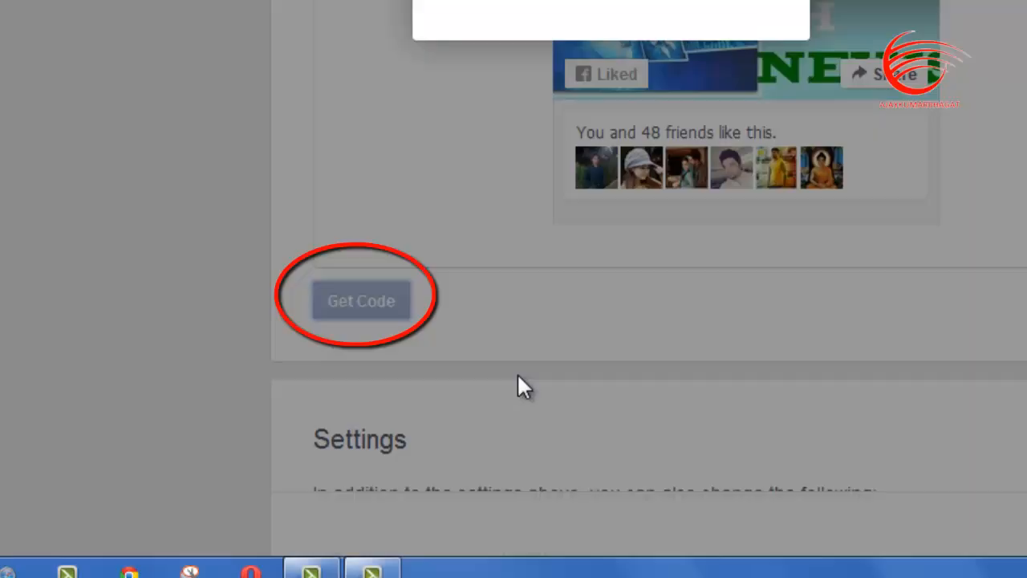
pyautogui.click(360, 300)
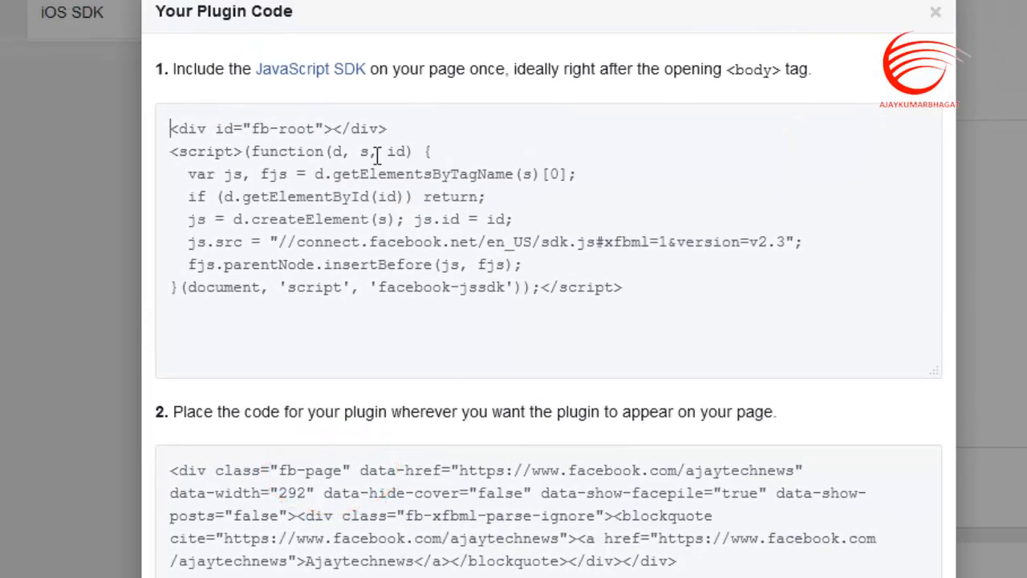
pyautogui.moveTo(196, 140)
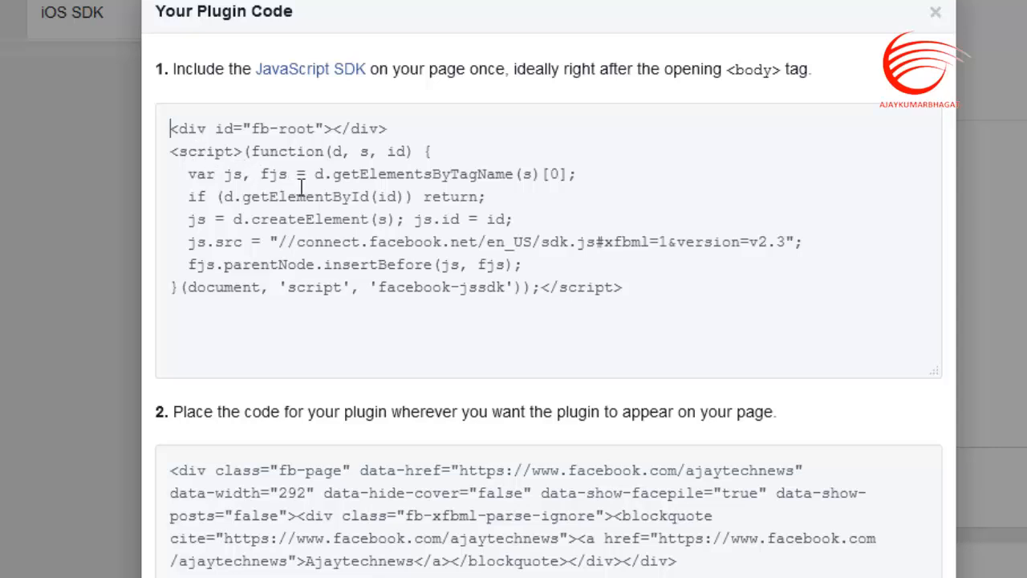
pyautogui.moveTo(551, 329)
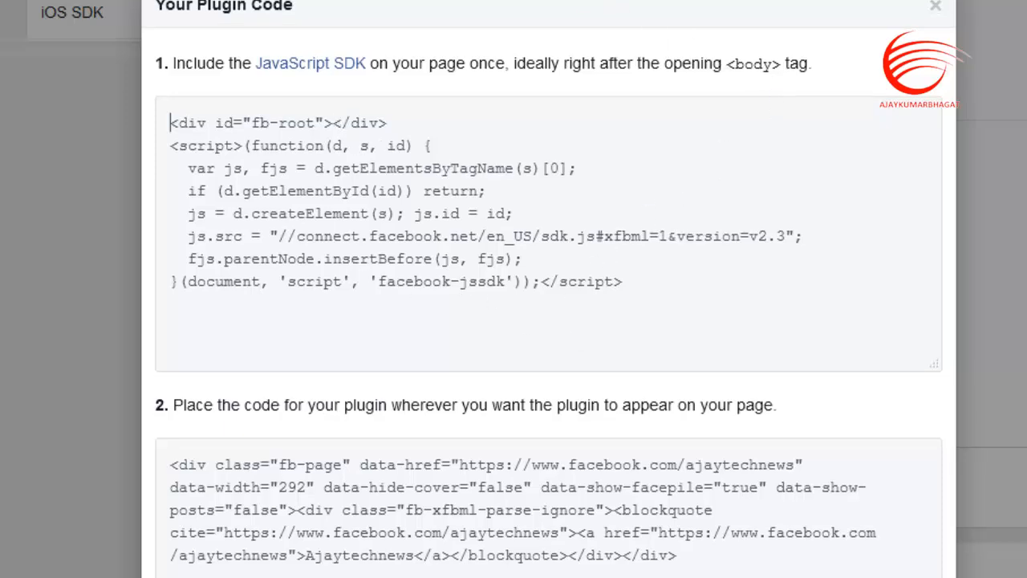
pyautogui.click(935, 6)
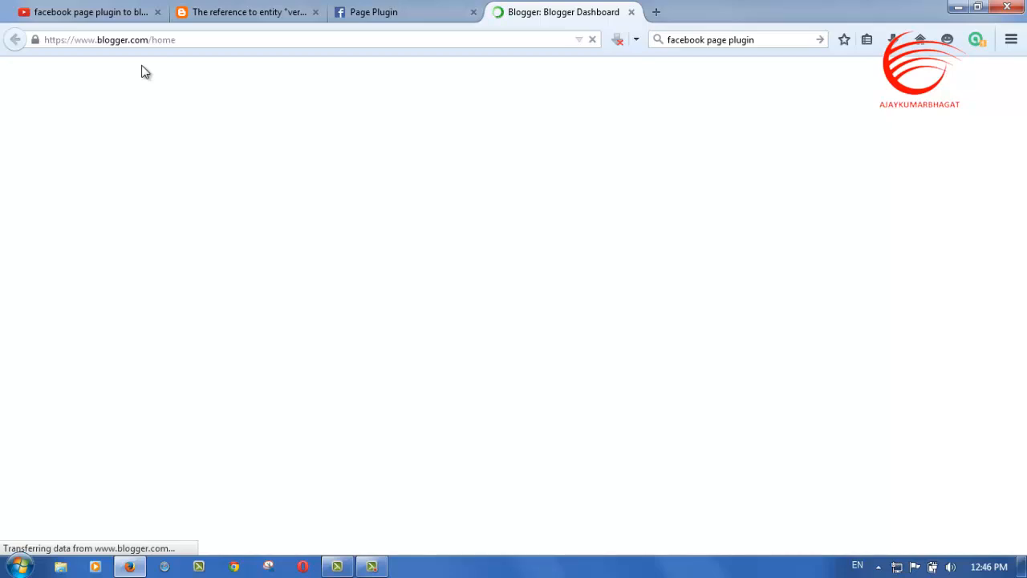
# - Go to the Blogger dashboard and open the AJAY's TechNews blog overview
pyautogui.click(158, 12)
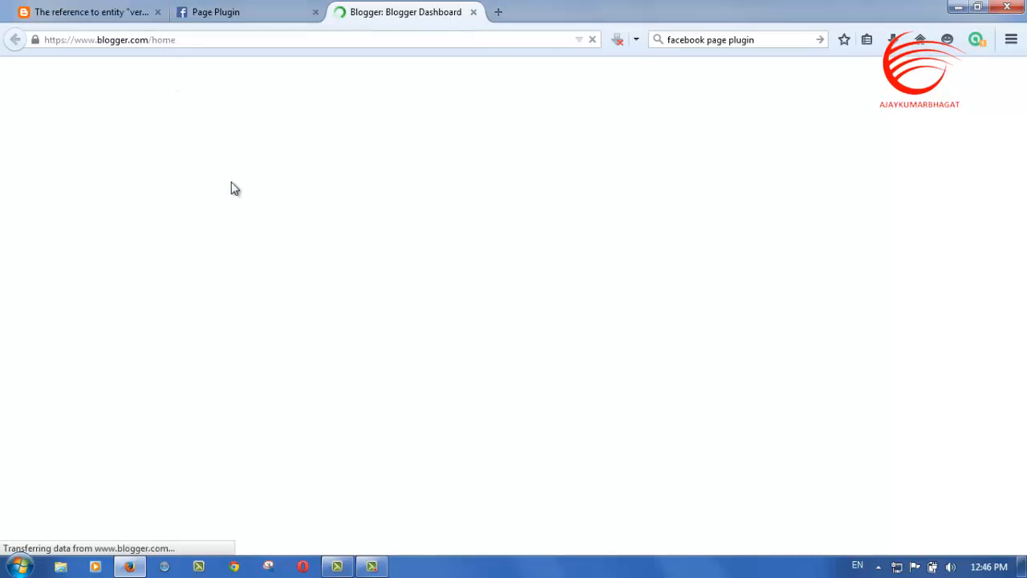
pyautogui.moveTo(239, 191)
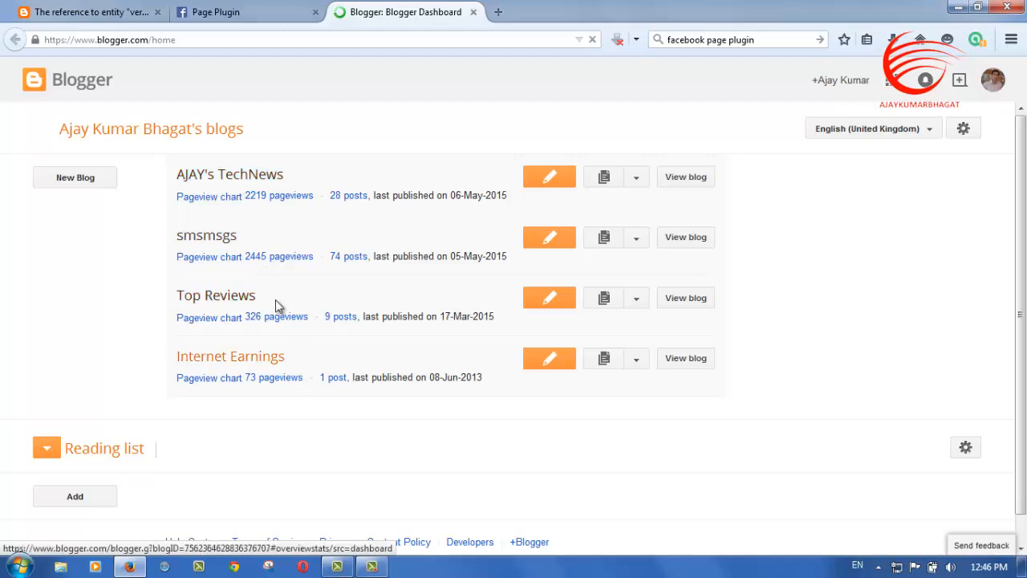
pyautogui.moveTo(230, 175)
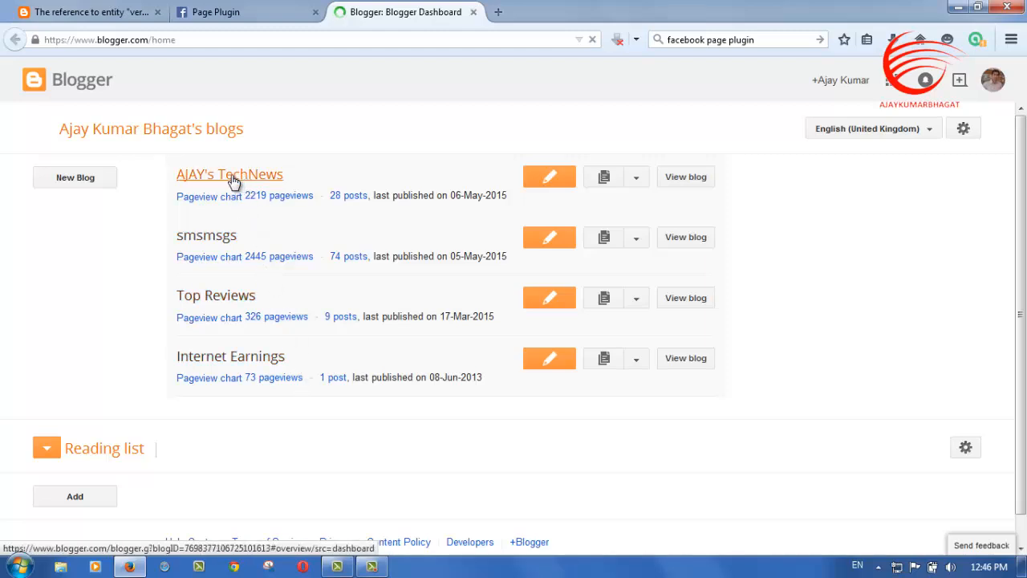
pyautogui.click(46, 448)
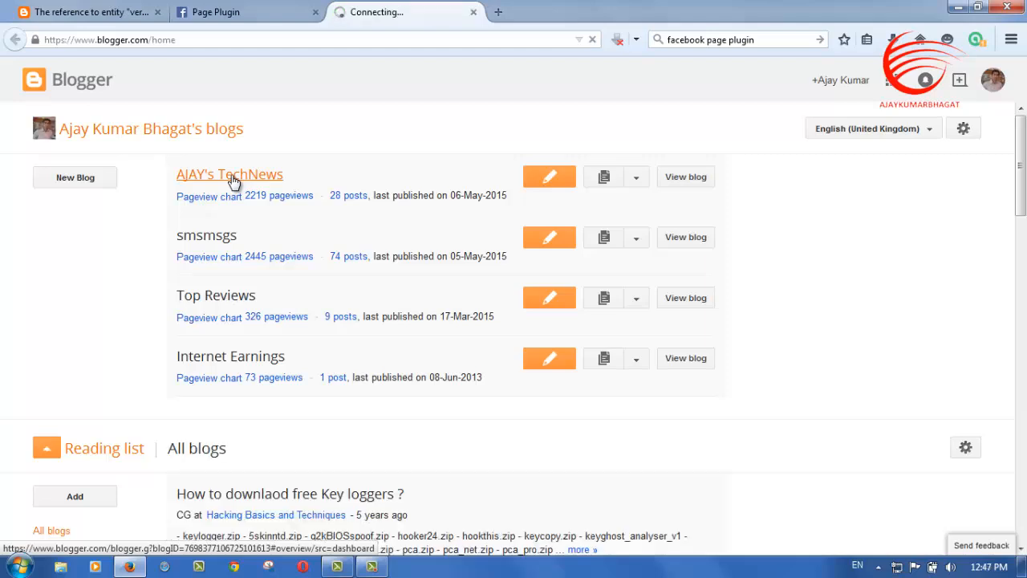
pyautogui.click(230, 174)
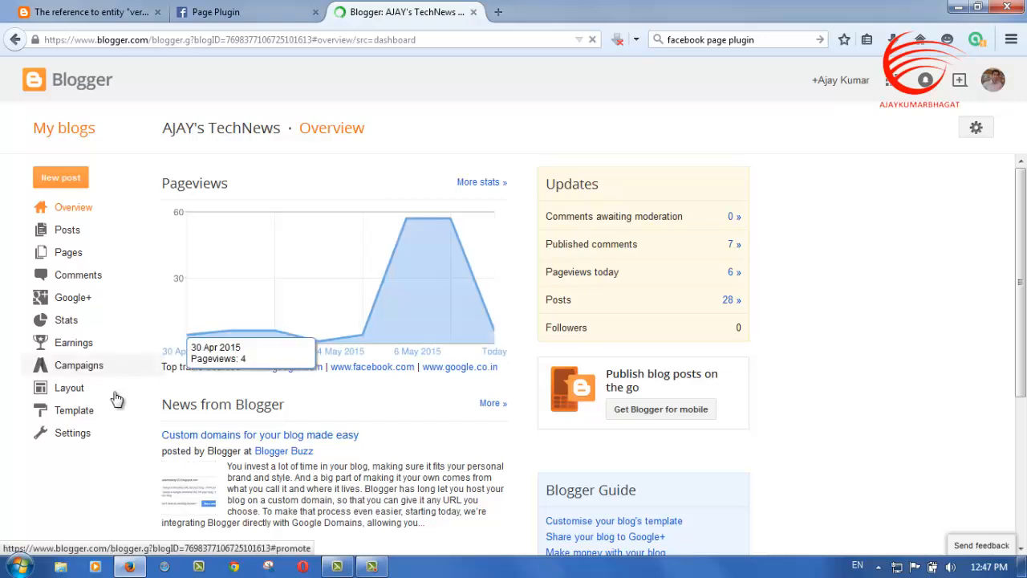
pyautogui.moveTo(405, 218)
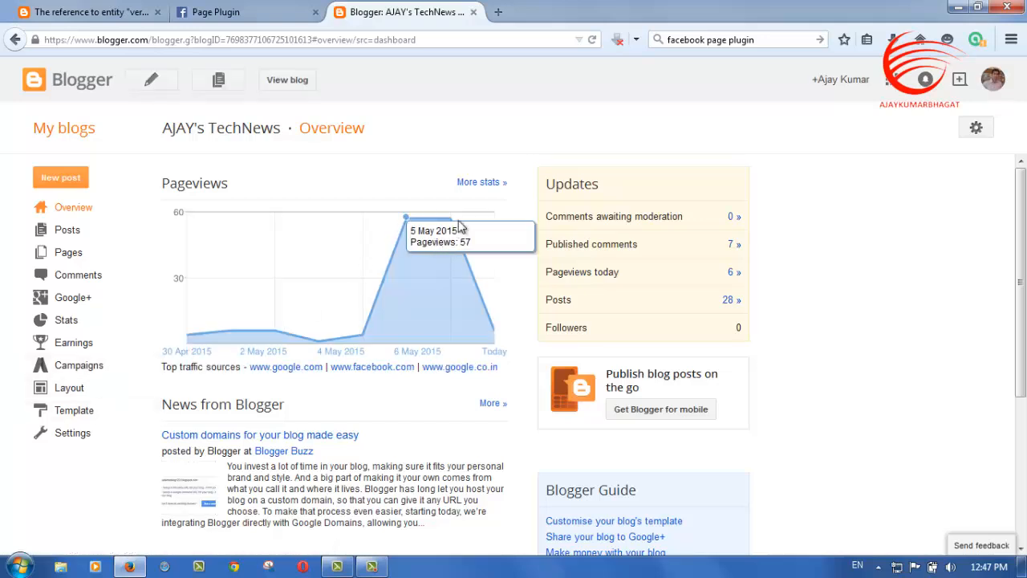
pyautogui.moveTo(415, 235)
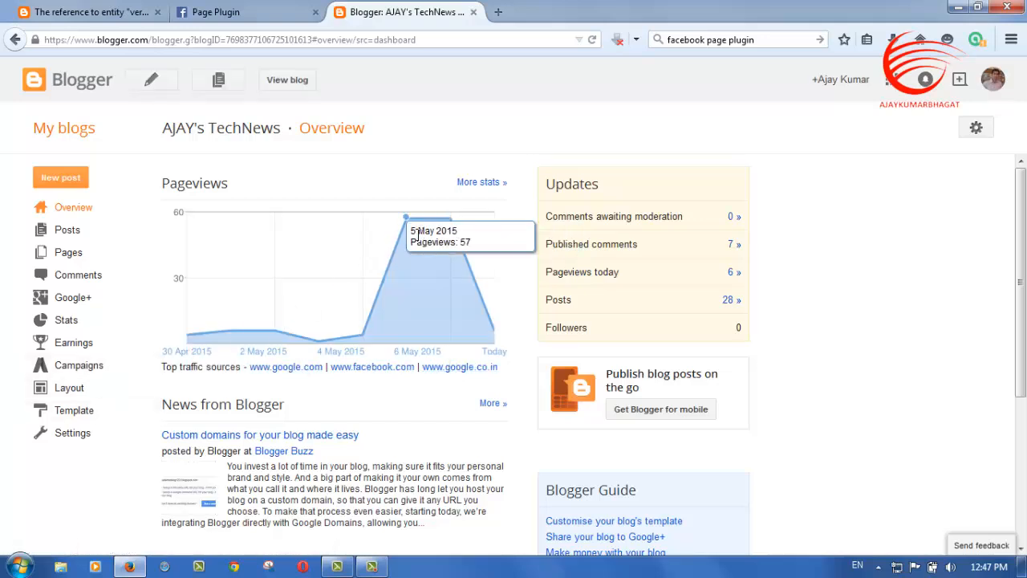
pyautogui.click(69, 388)
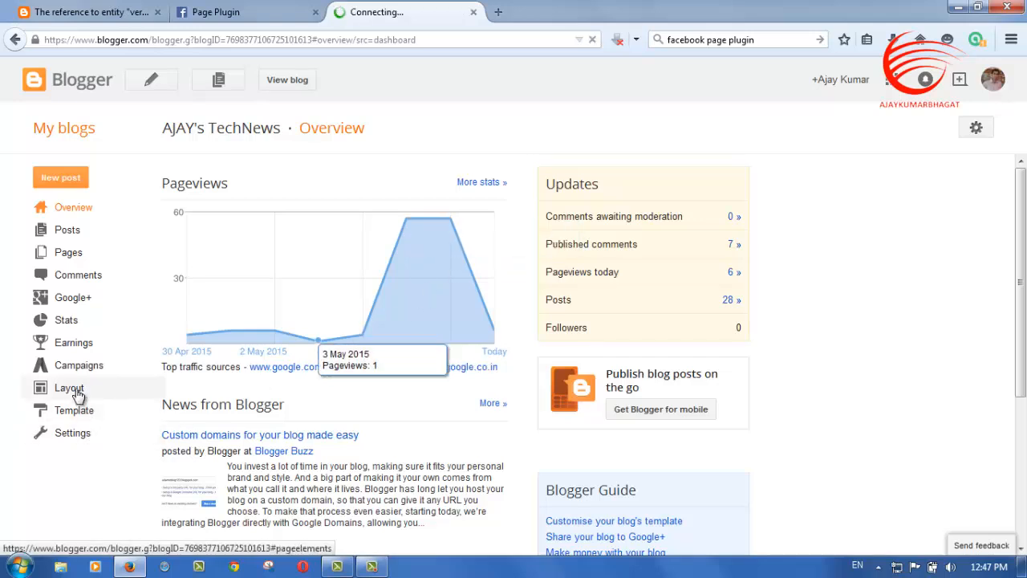
# - Open the template's Edit HTML view and scroll down to the <body> tag at line 380
pyautogui.click(74, 410)
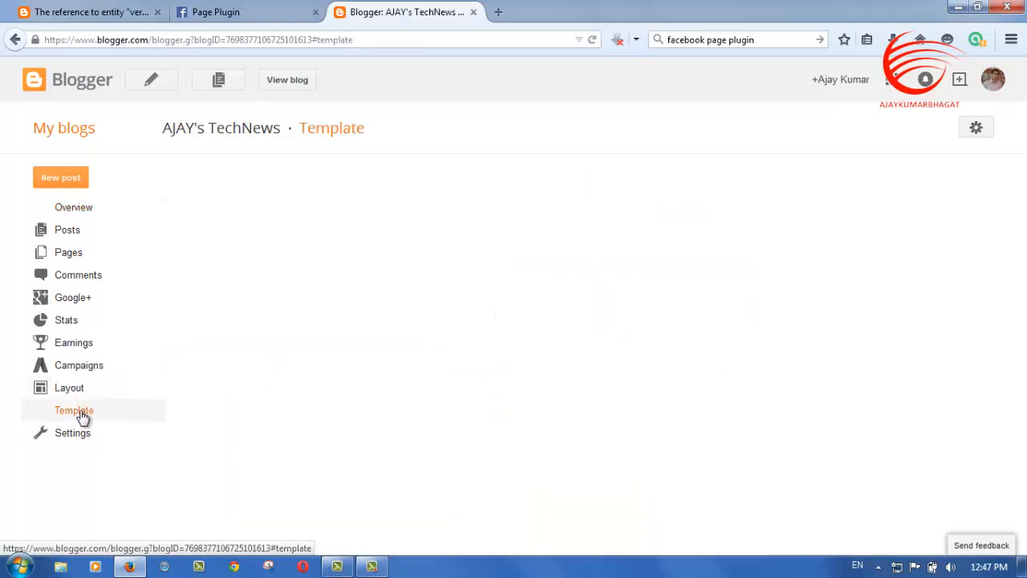
pyautogui.click(74, 410)
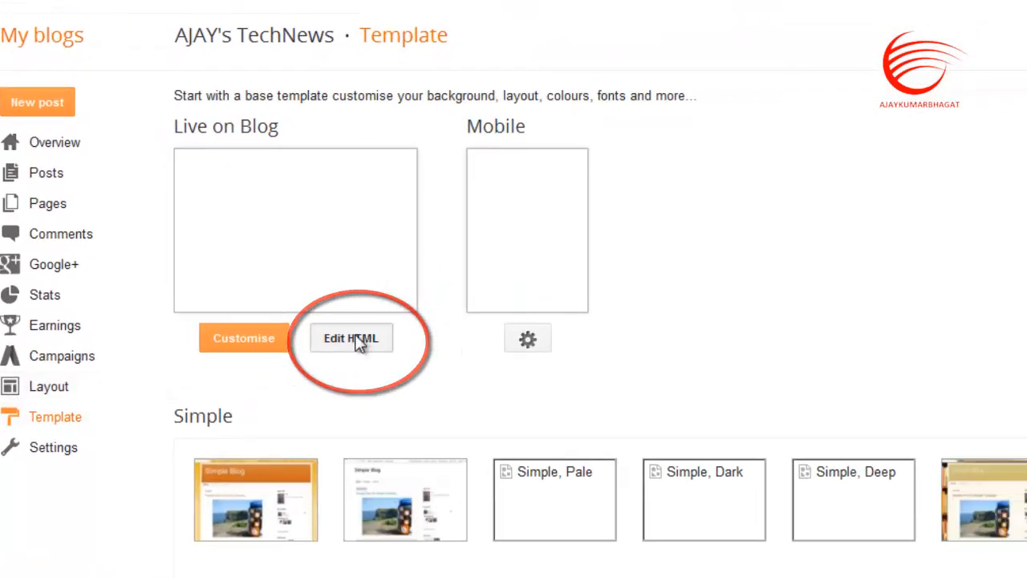
pyautogui.click(351, 337)
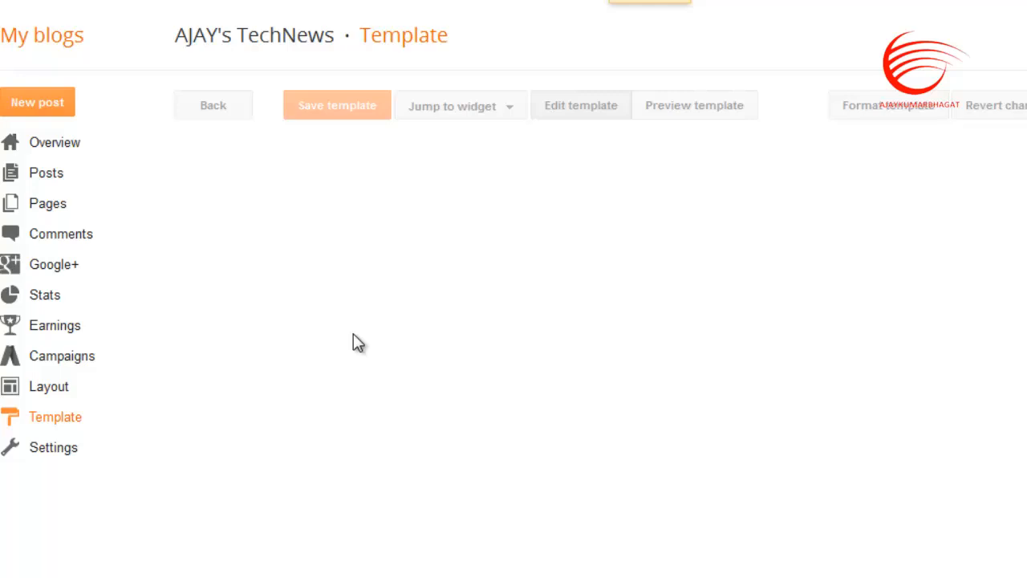
pyautogui.click(580, 105)
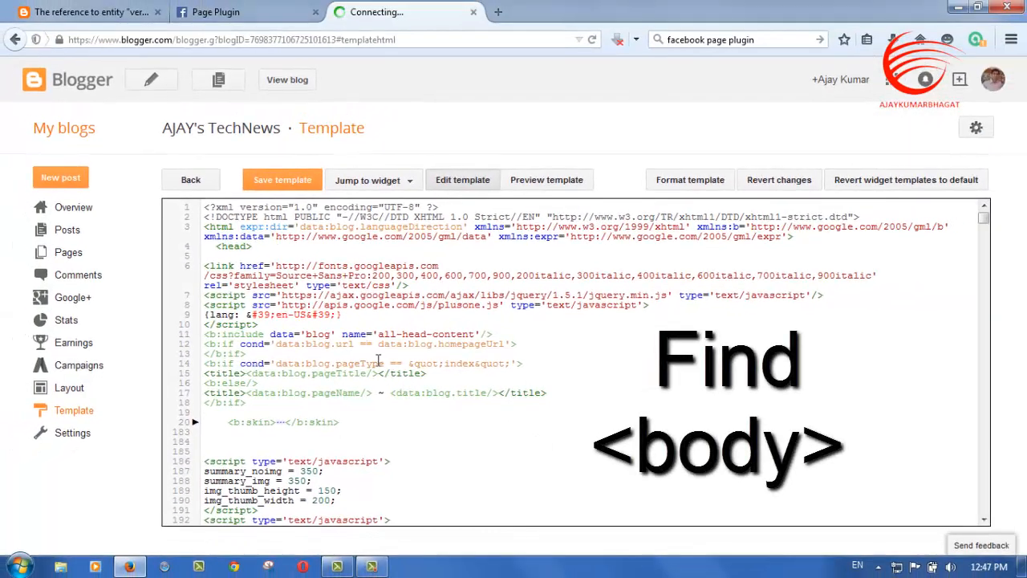
pyautogui.scroll(-3)
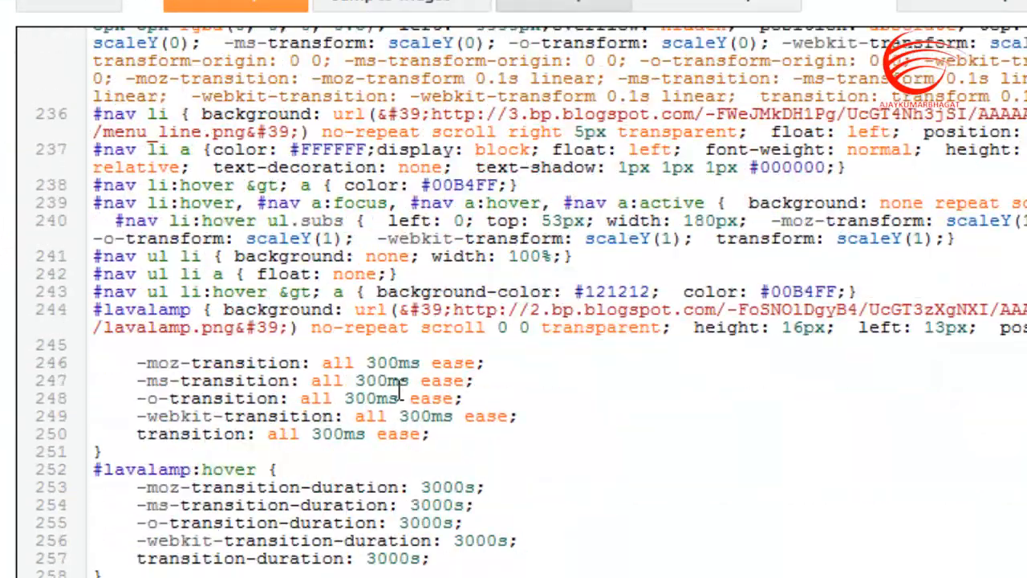
pyautogui.scroll(-3)
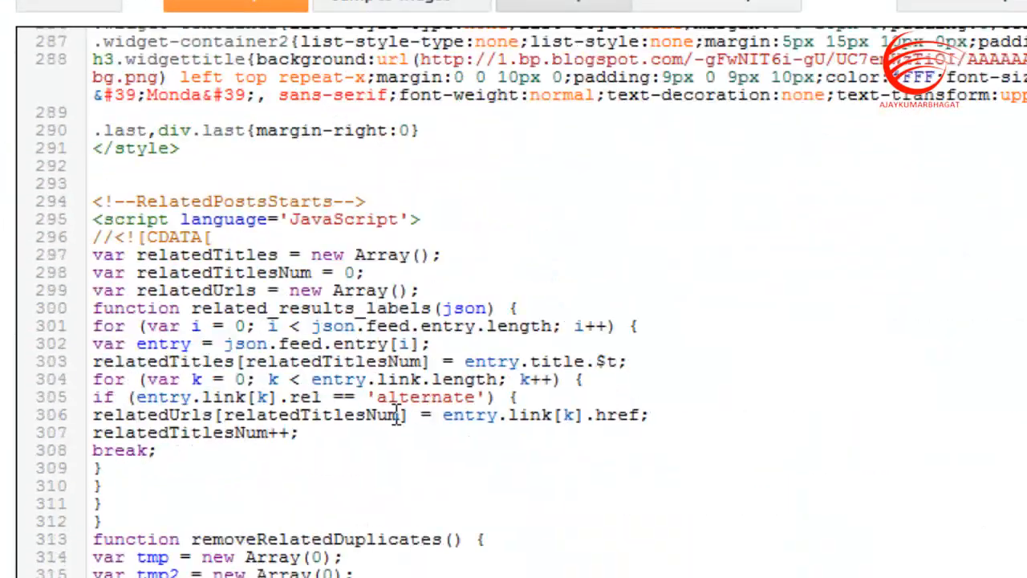
pyautogui.scroll(-3)
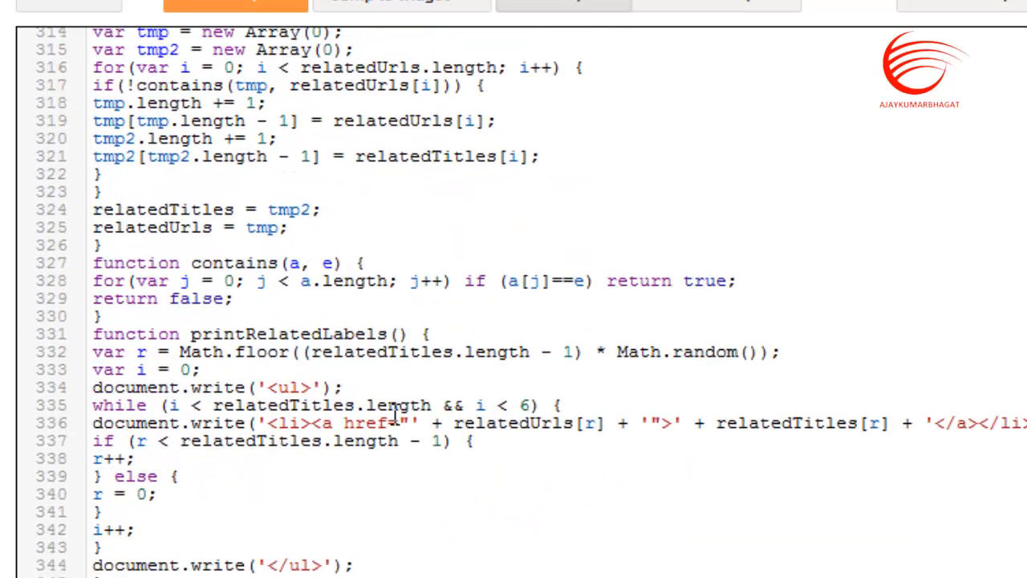
pyautogui.scroll(-3)
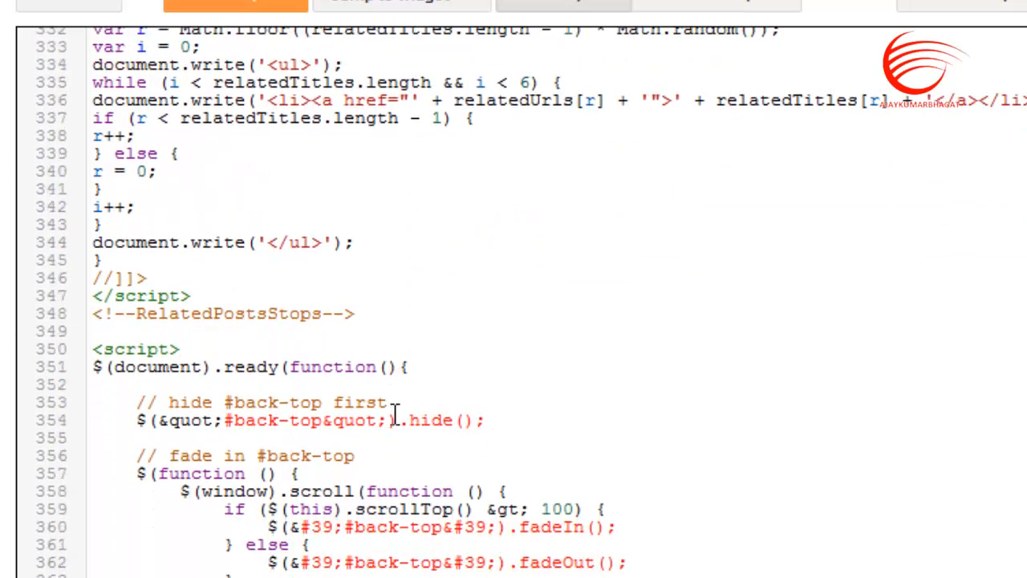
pyautogui.scroll(-3)
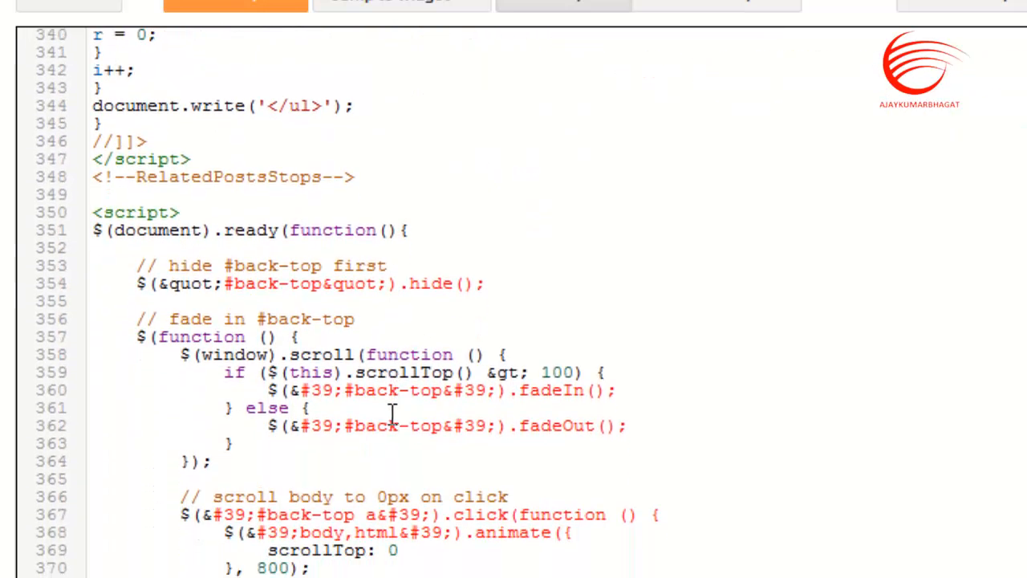
pyautogui.scroll(-3)
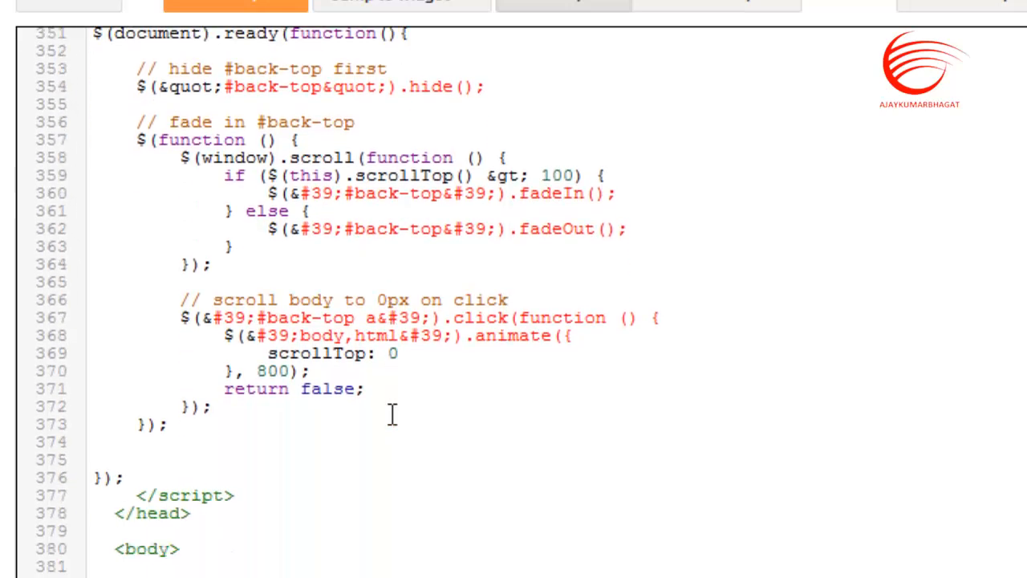
pyautogui.scroll(-3)
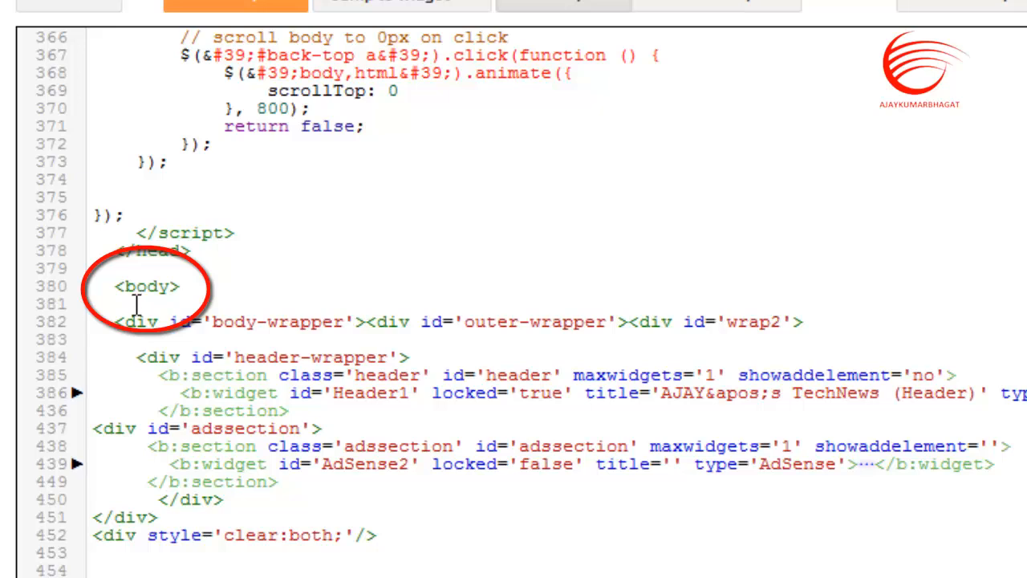
pyautogui.moveTo(241, 329)
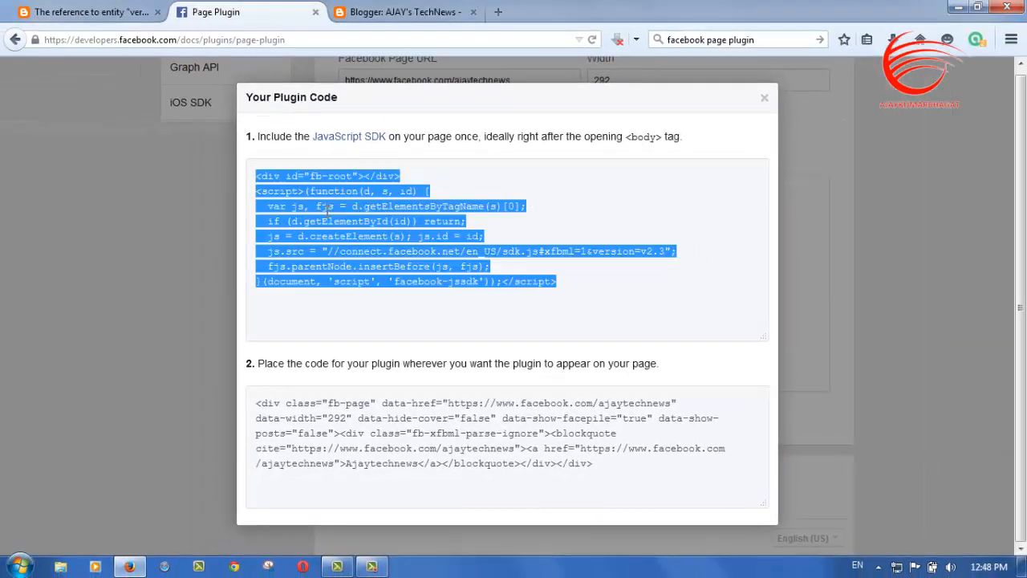
# - Copy the JavaScript SDK code and paste it right below the template's <body> tag
pyautogui.press('ctrl+c')
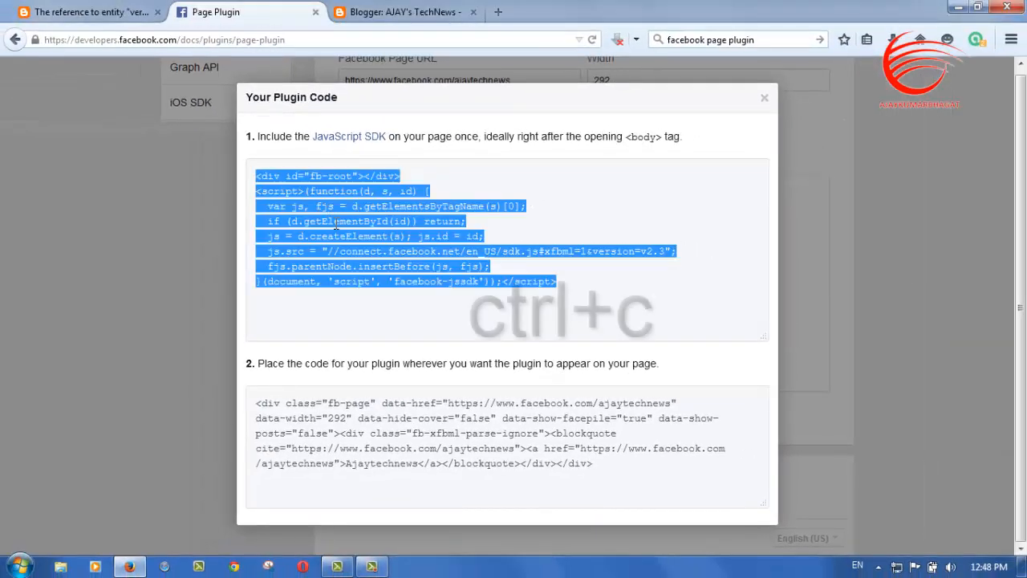
pyautogui.press('ctrl+c')
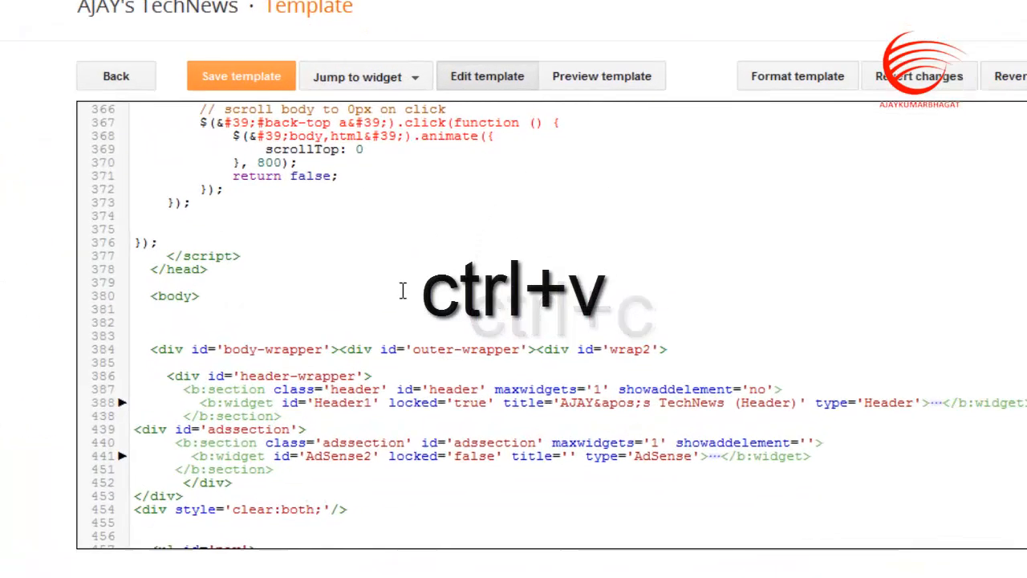
pyautogui.press('ctrl+v')
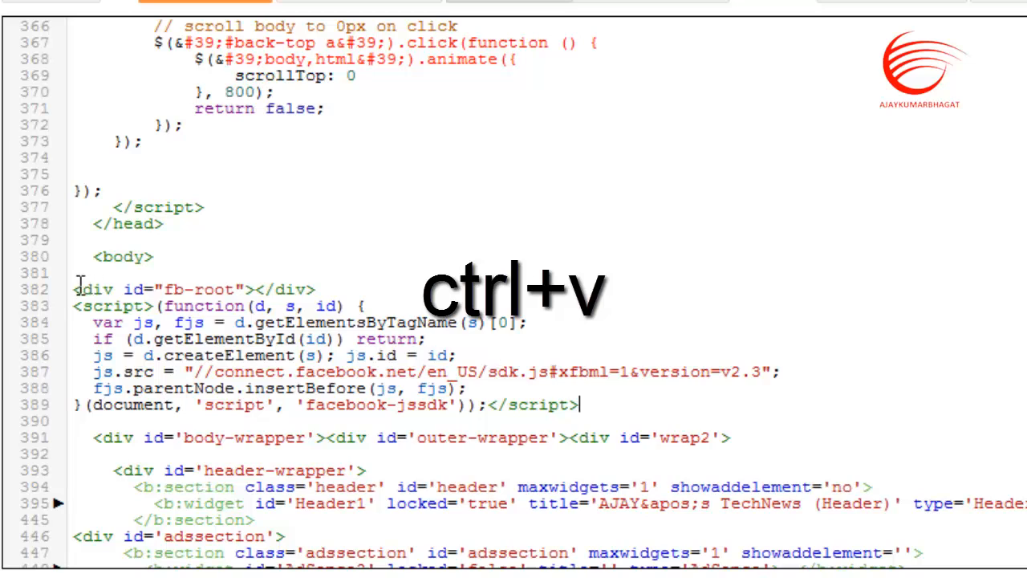
pyautogui.press('ctrl+v')
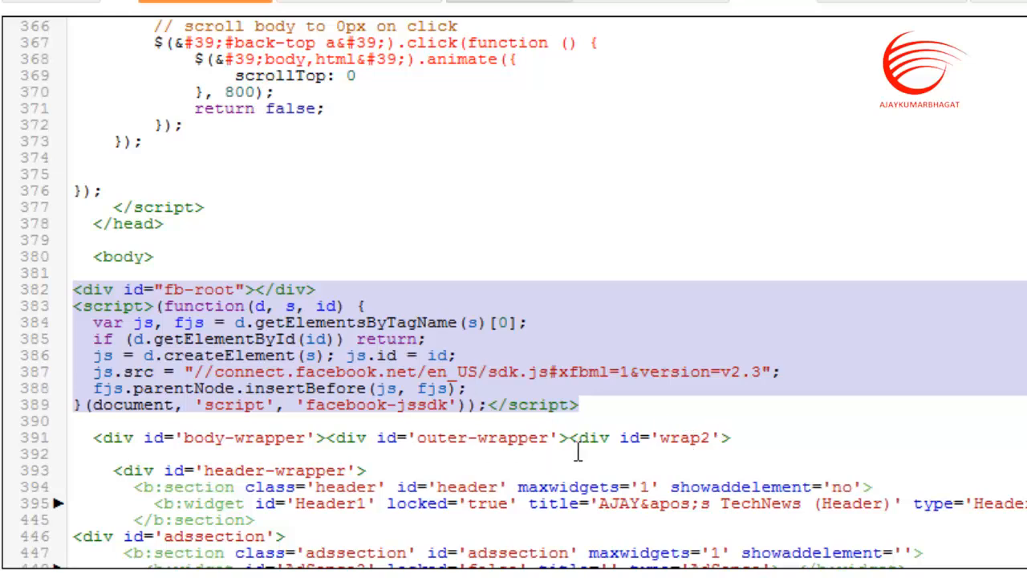
pyautogui.moveTo(610, 379)
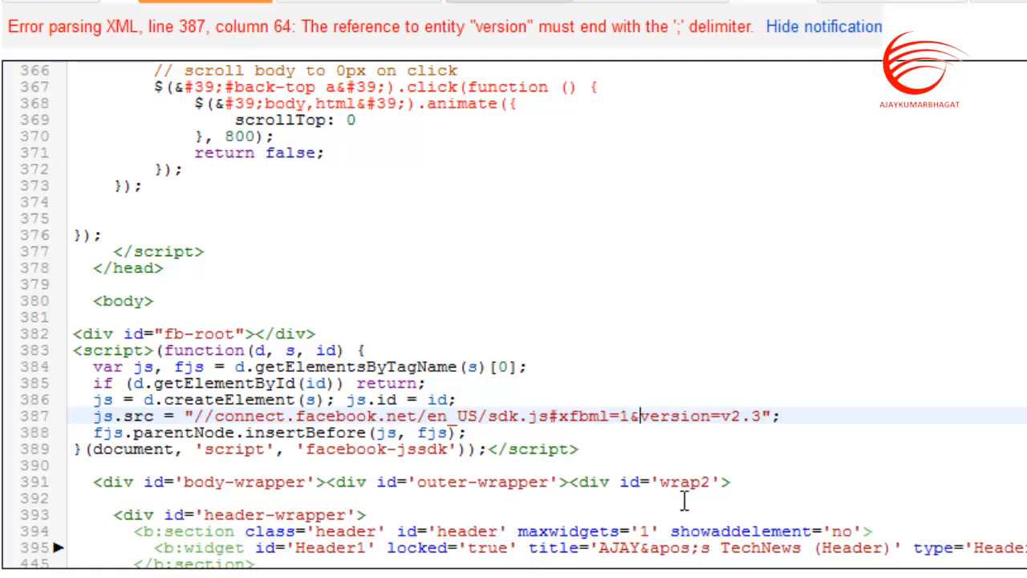
# - Change &version to &amp;version on line 387 and save the template
pyautogui.write('amp;')
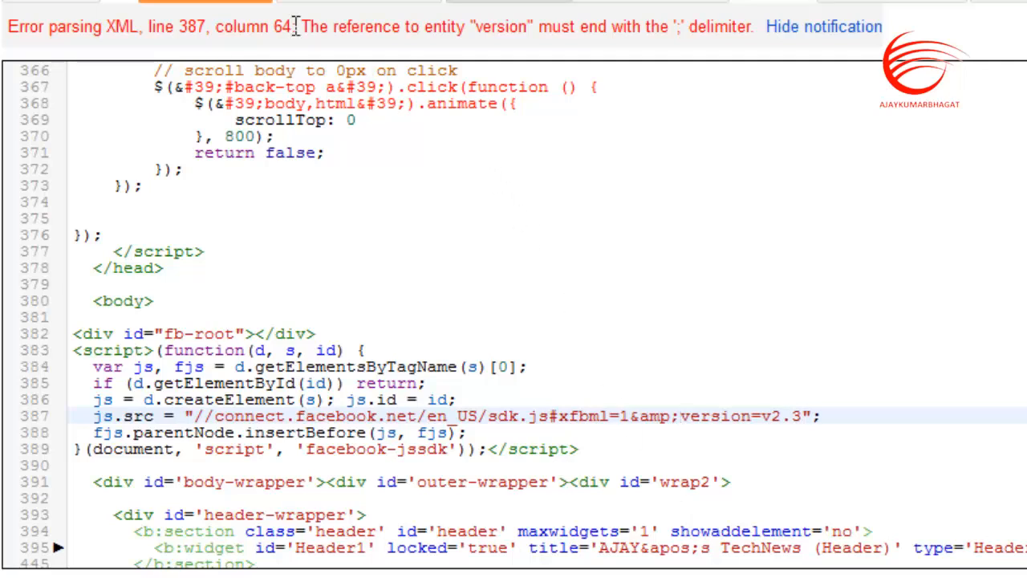
pyautogui.moveTo(477, 241)
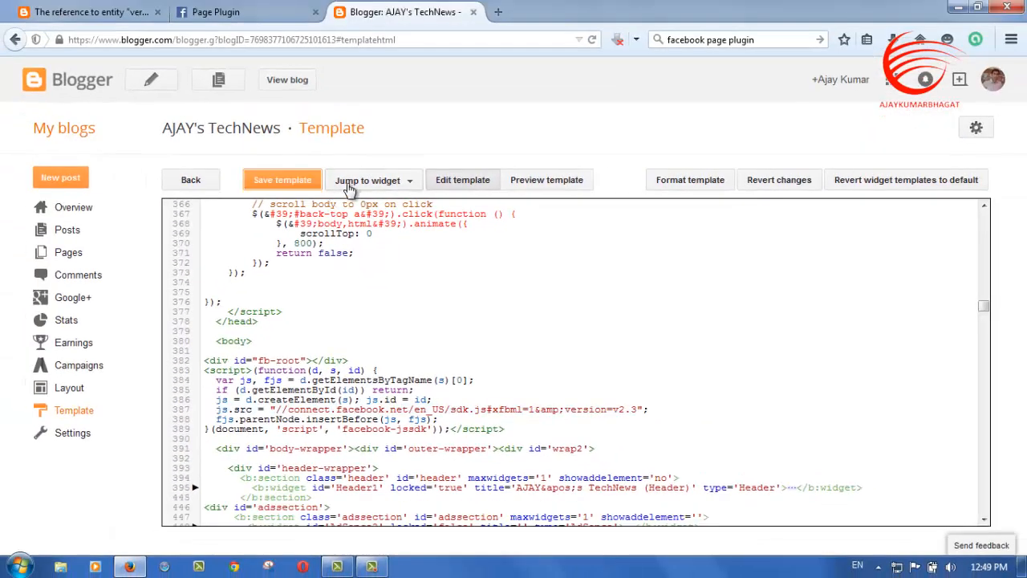
pyautogui.moveTo(345, 338)
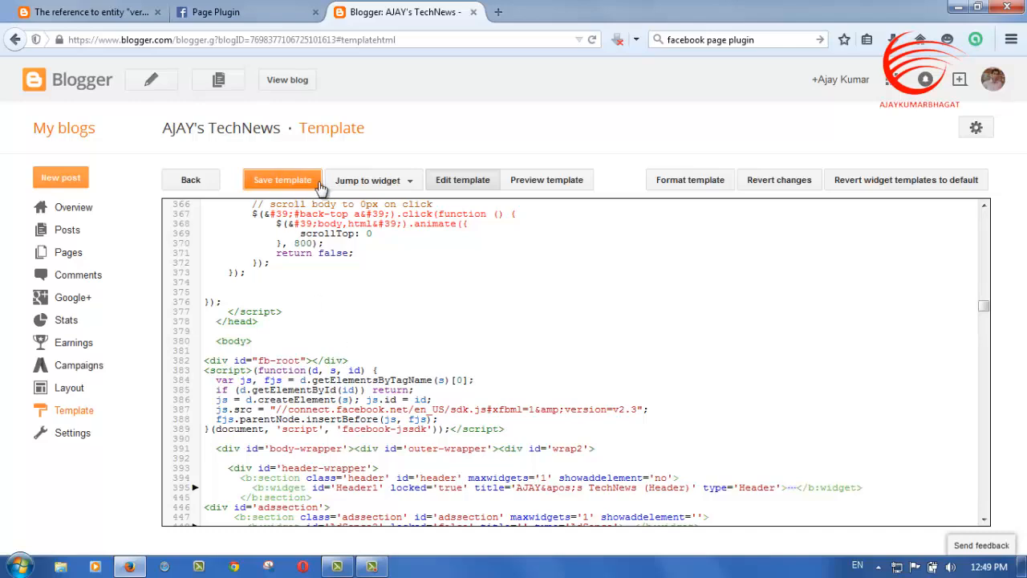
pyautogui.click(214, 12)
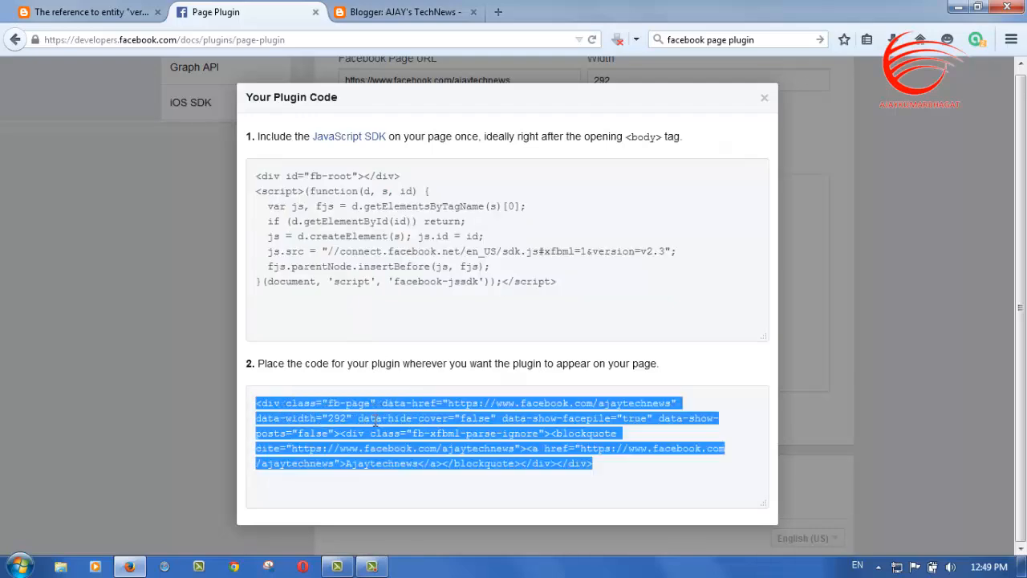
# - Go to the Layout page and start adding a gadget in the sidebar above AdSense
pyautogui.click(401, 11)
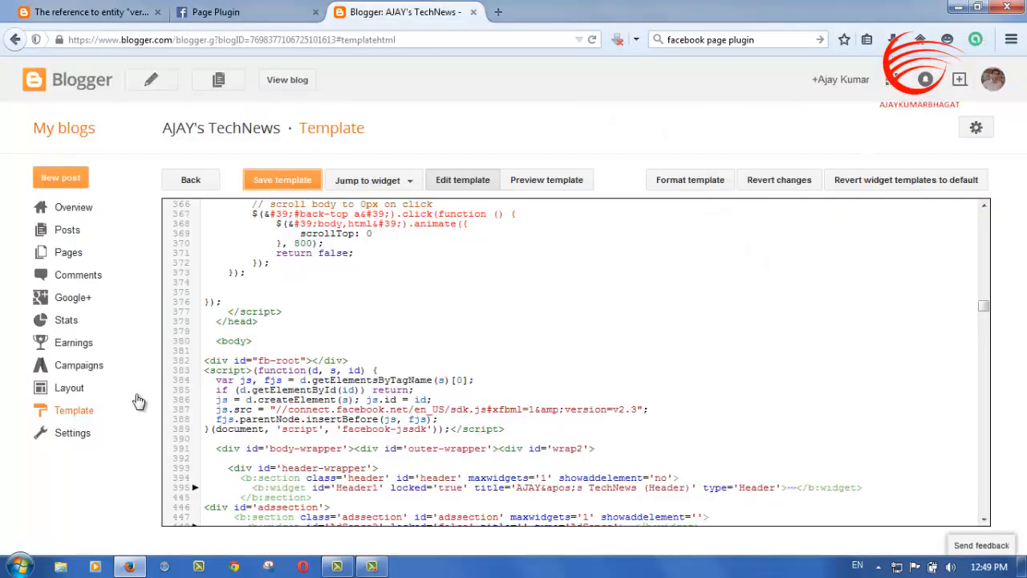
pyautogui.click(69, 388)
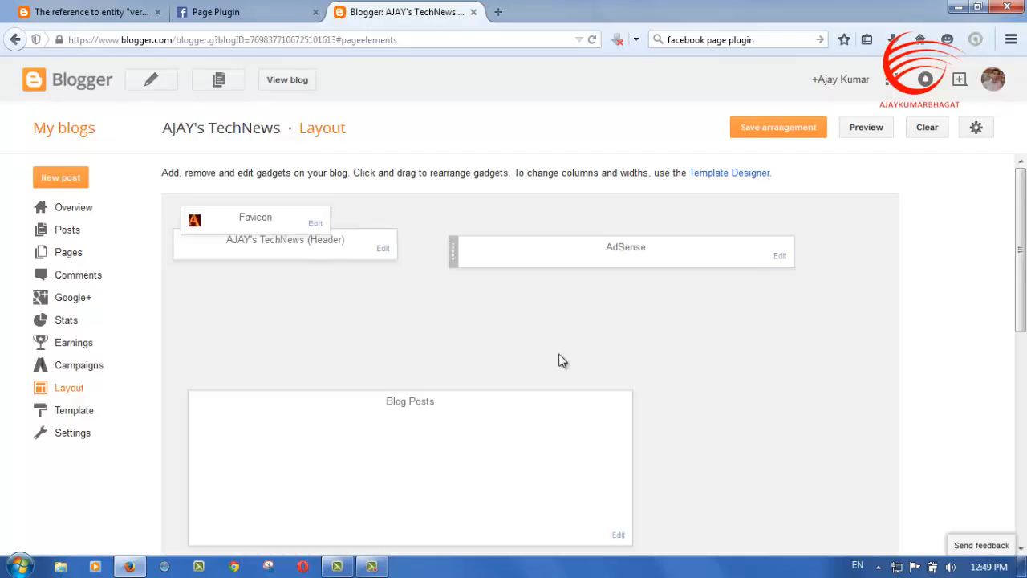
pyautogui.scroll(-3)
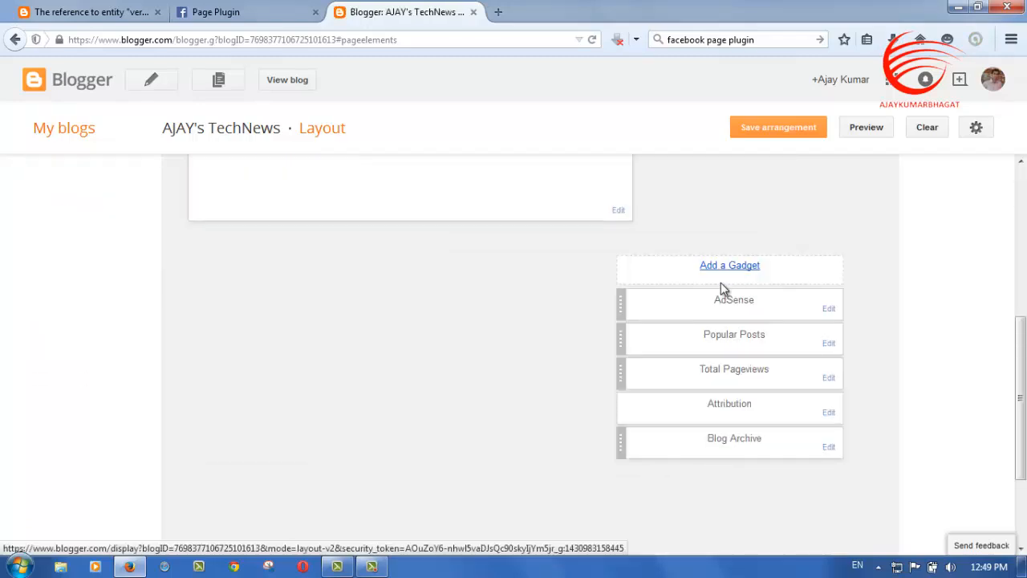
pyautogui.click(729, 265)
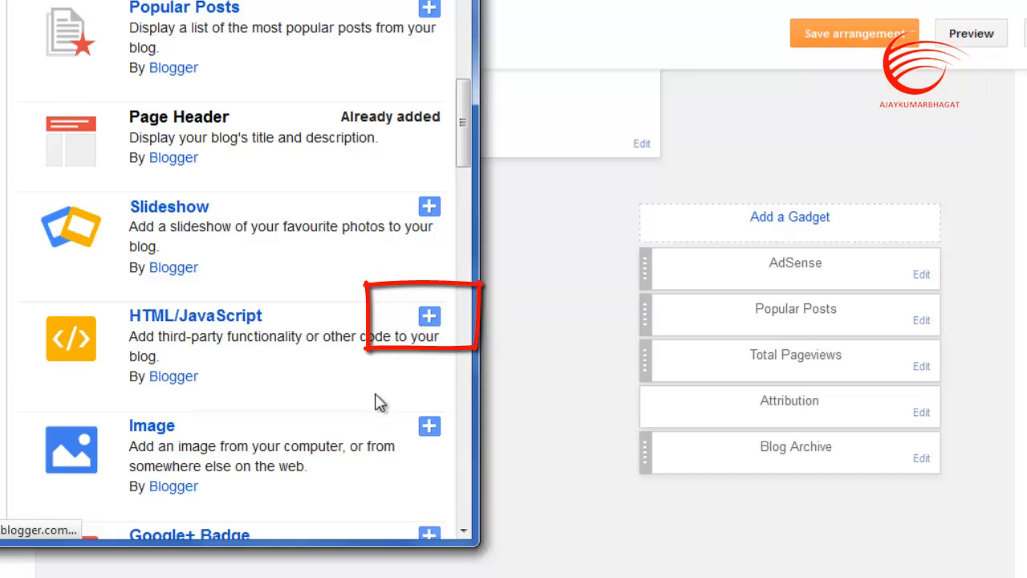
# - Save an HTML/JavaScript gadget titled 'Like us on facebook' containing the plugin code, then view the blog
pyautogui.click(428, 315)
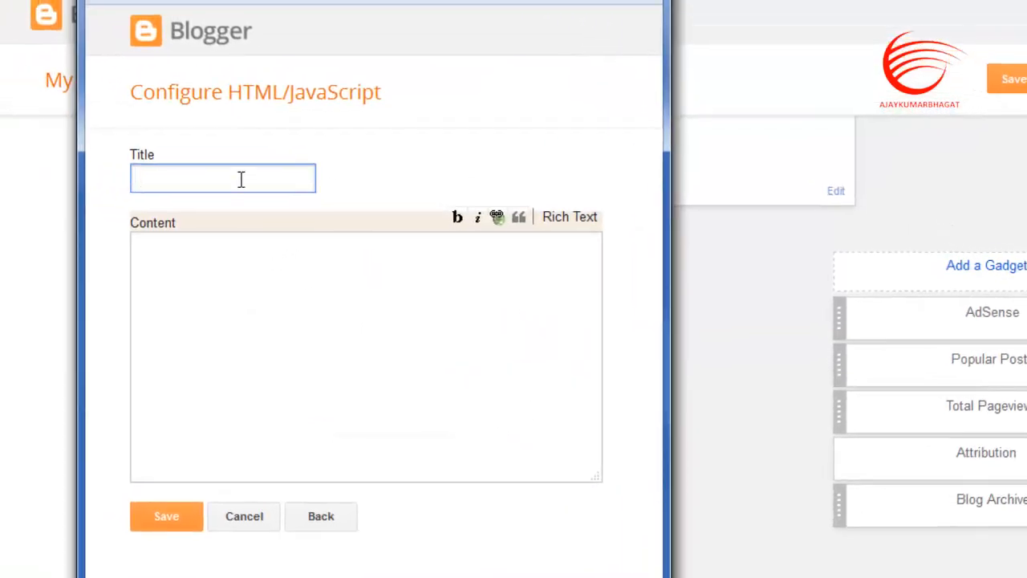
pyautogui.write('Like')
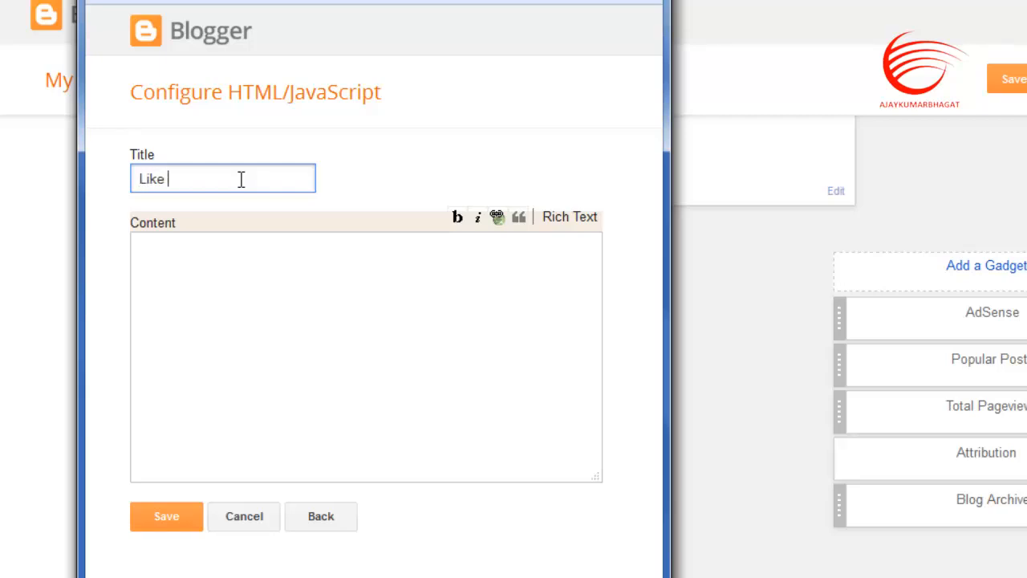
pyautogui.write('us')
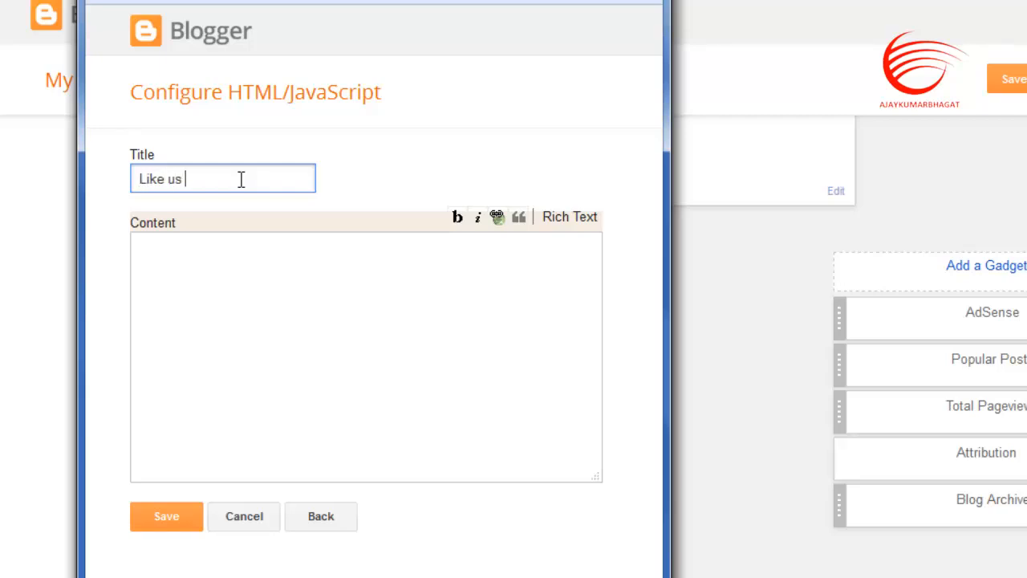
pyautogui.write('on fa')
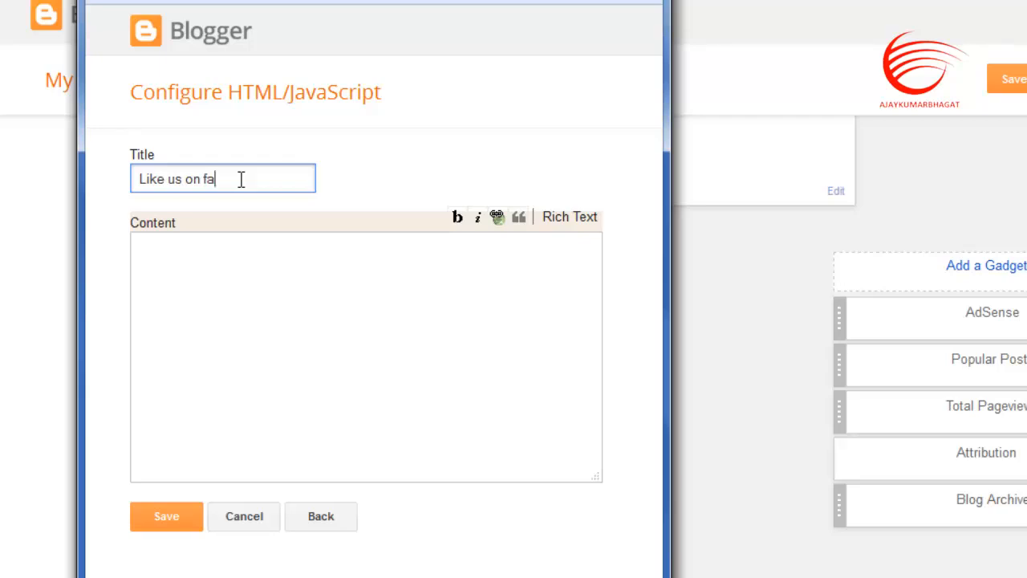
pyautogui.write('cebook')
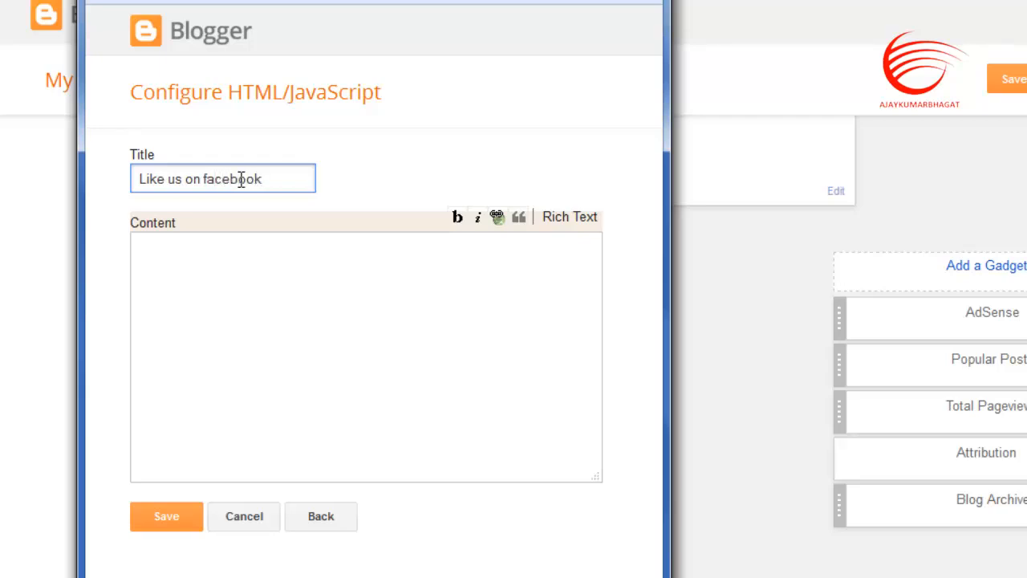
pyautogui.click(249, 289)
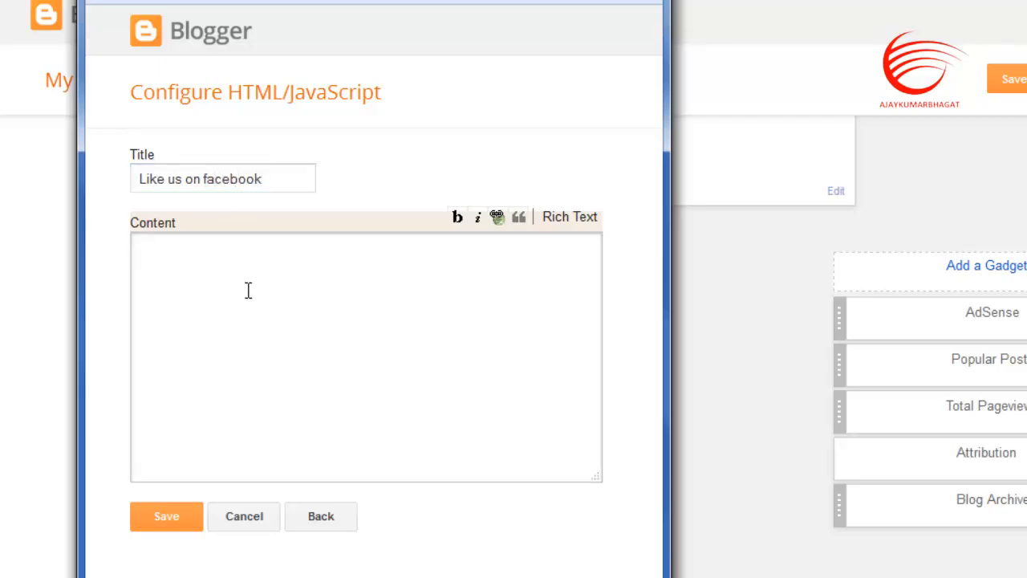
pyautogui.moveTo(317, 332)
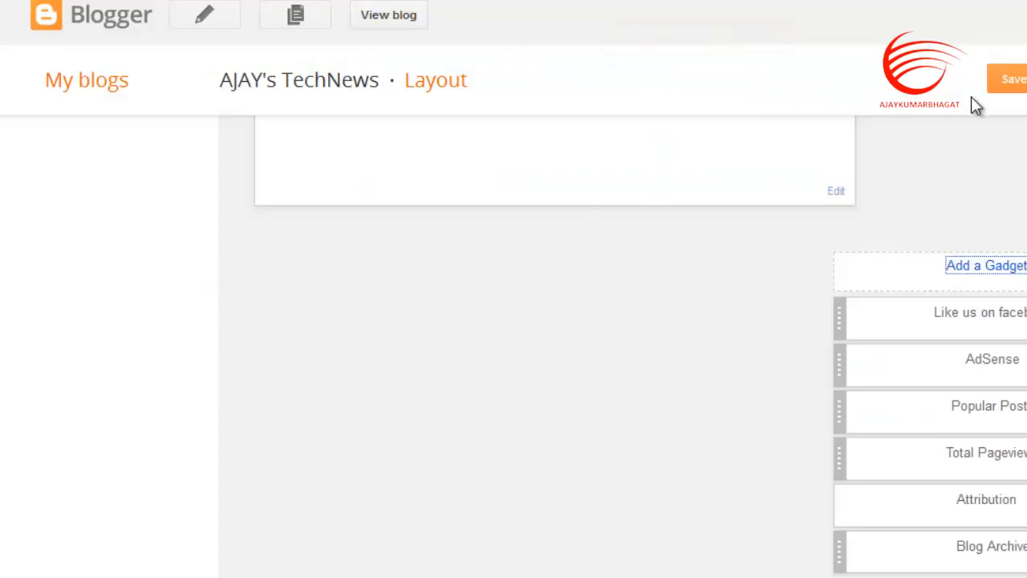
pyautogui.click(1014, 79)
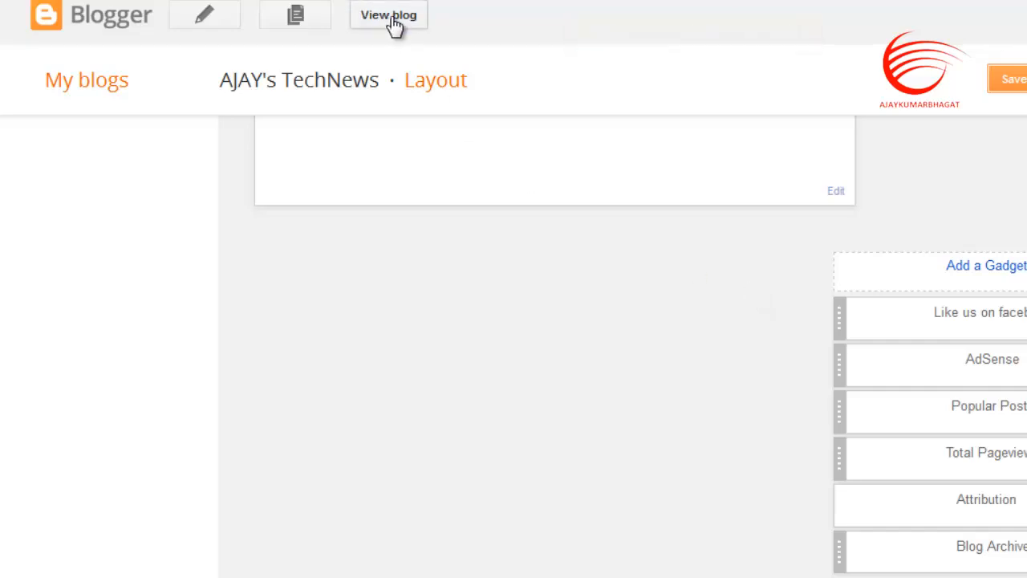
pyautogui.click(388, 15)
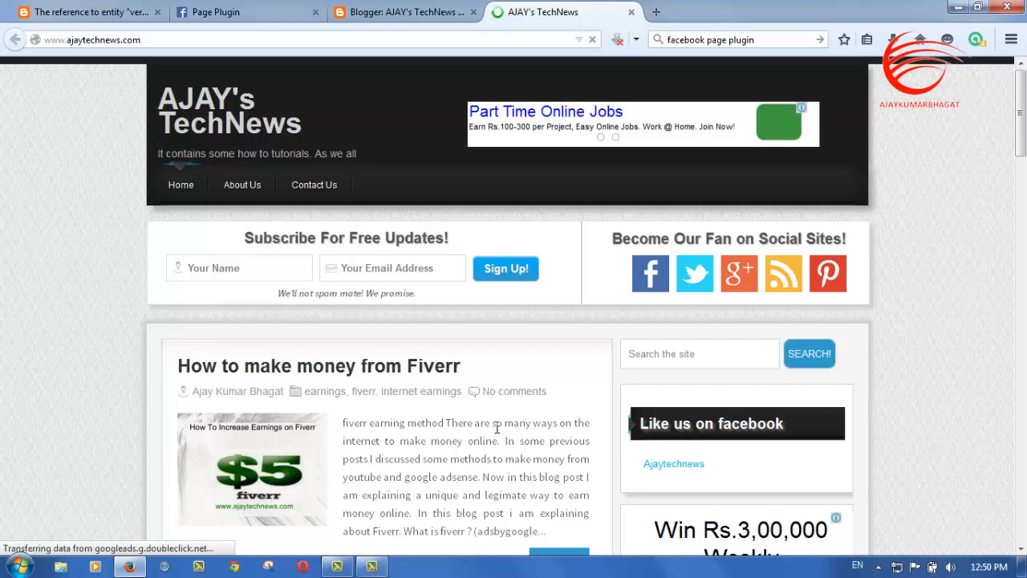
# - Scroll the live blog down to the sidebar's Ajaytechnews page plugin showing 55 likes
pyautogui.scroll(-3)
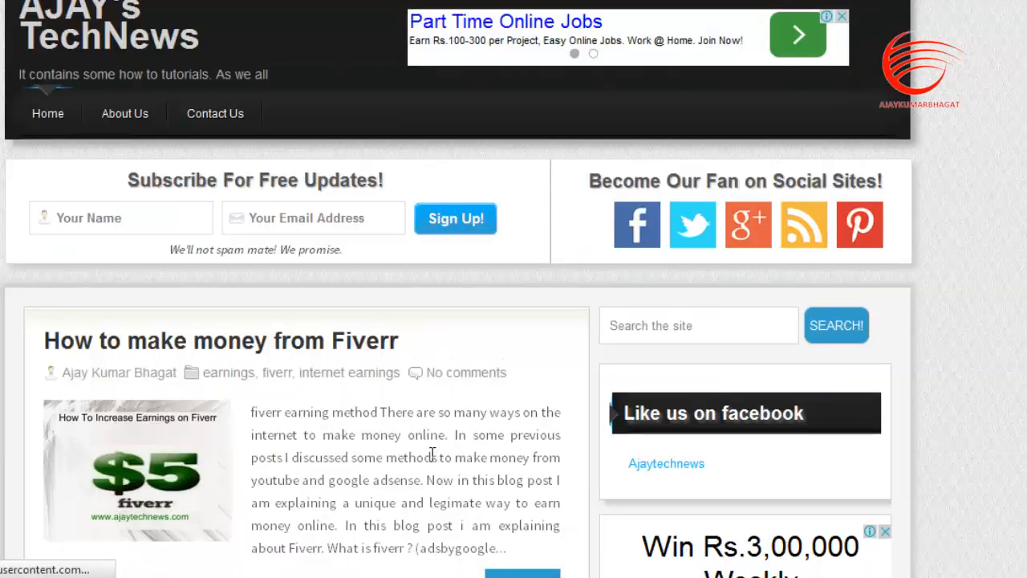
pyautogui.scroll(-3)
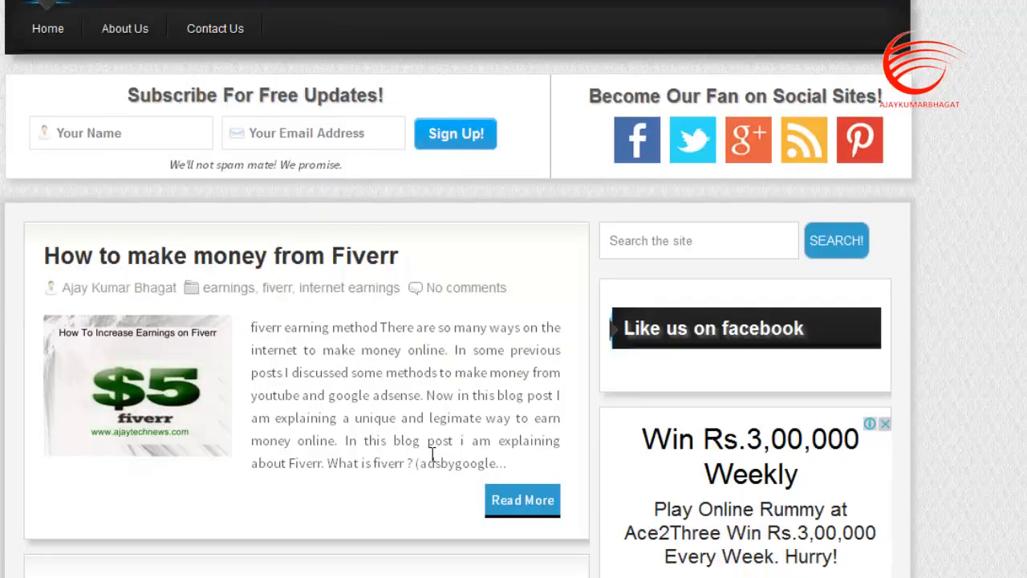
pyautogui.scroll(-3)
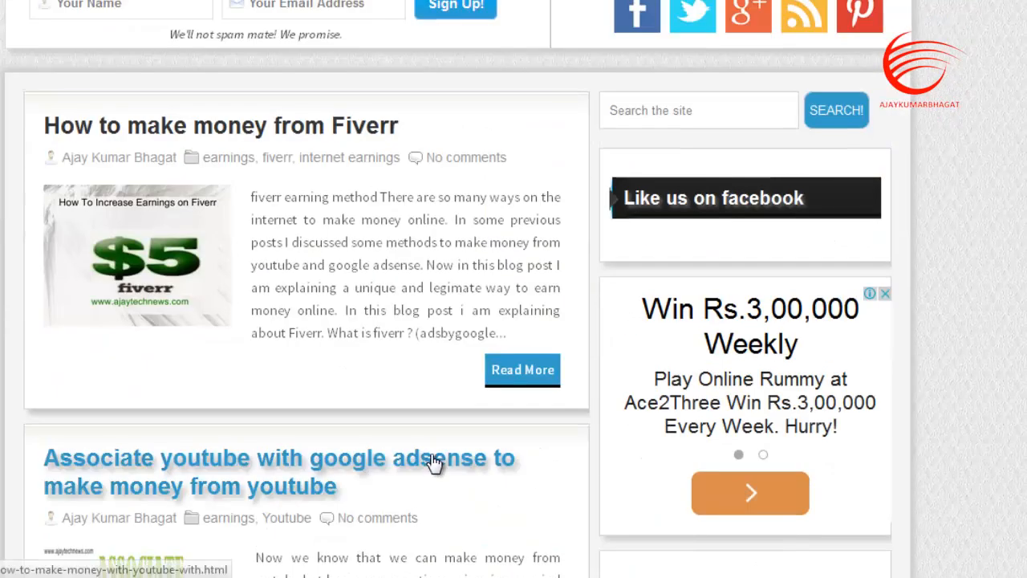
pyautogui.scroll(3)
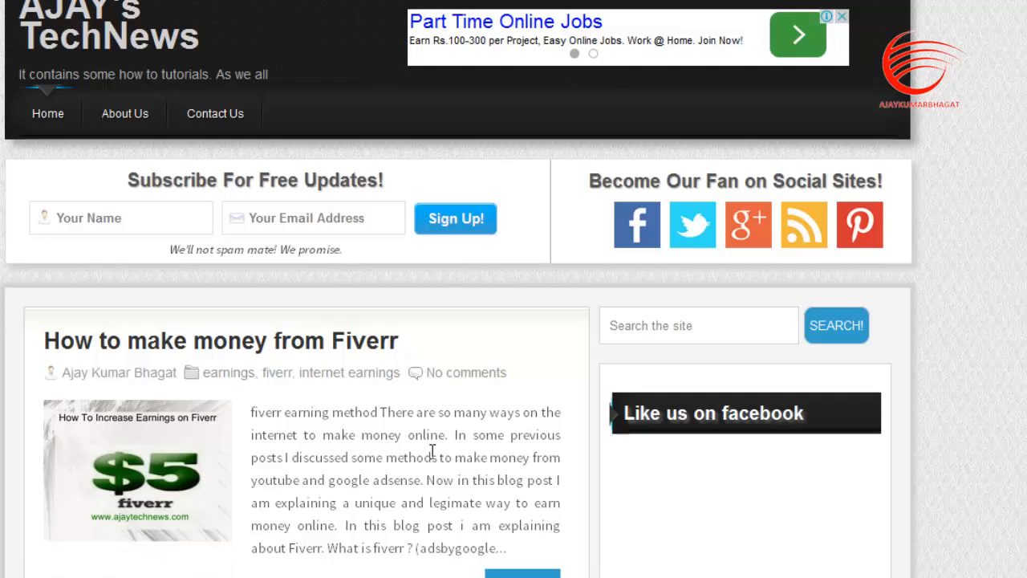
pyautogui.scroll(-3)
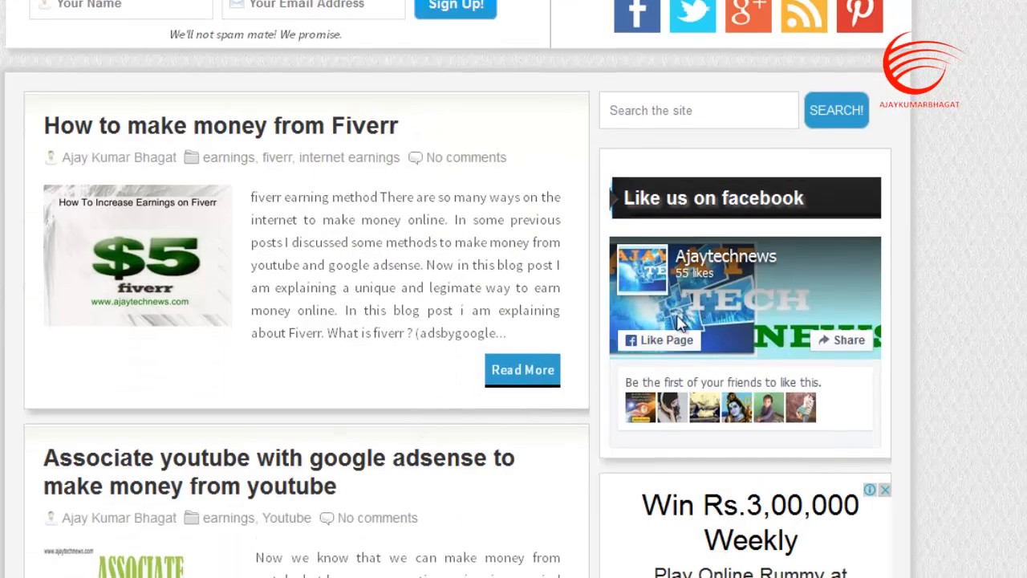
pyautogui.moveTo(546, 401)
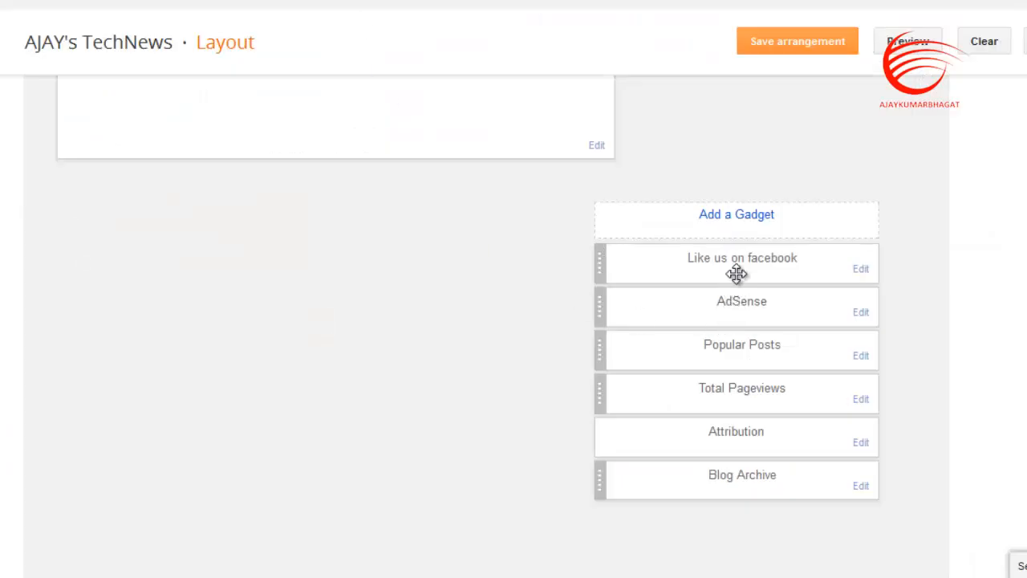
# - Drag the 'Like us on facebook' gadget below AdSense and save the arrangement
pyautogui.moveTo(736, 263); pyautogui.dragTo(736, 306)
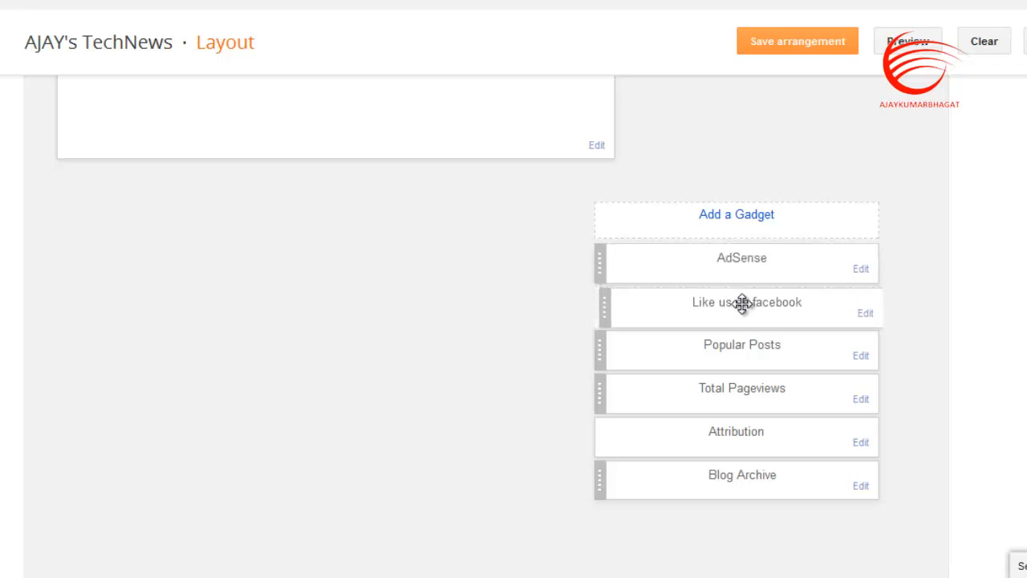
pyautogui.moveTo(774, 81)
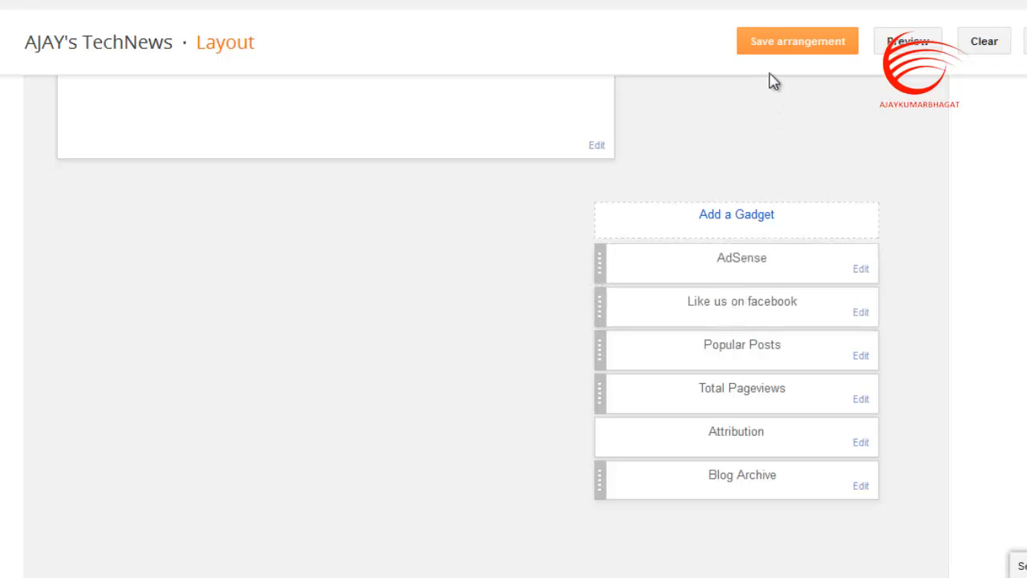
pyautogui.click(796, 41)
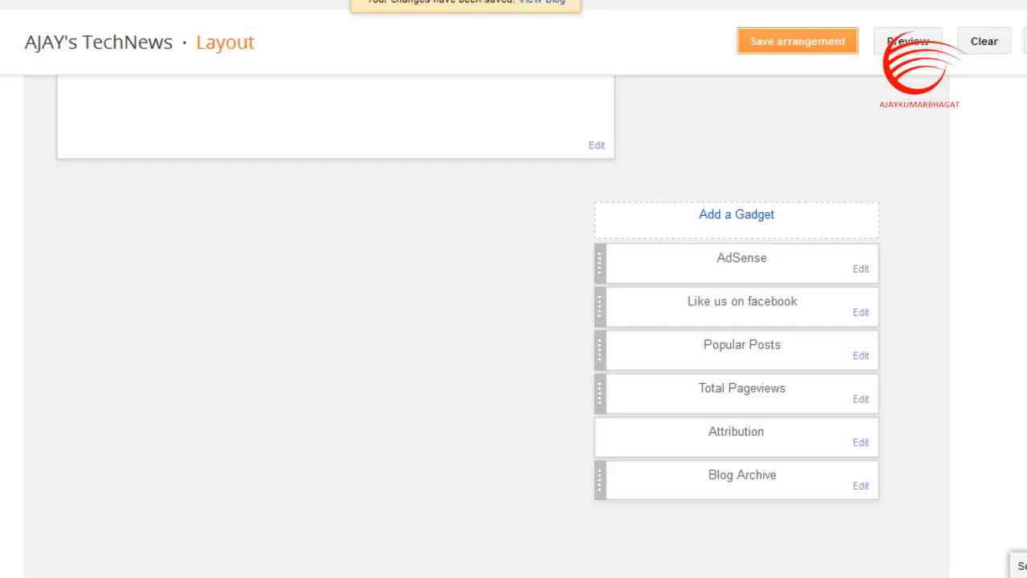
# - View the live AJAY's TechNews blog and scroll to the Facebook plugin below the ad
pyautogui.click(906, 41)
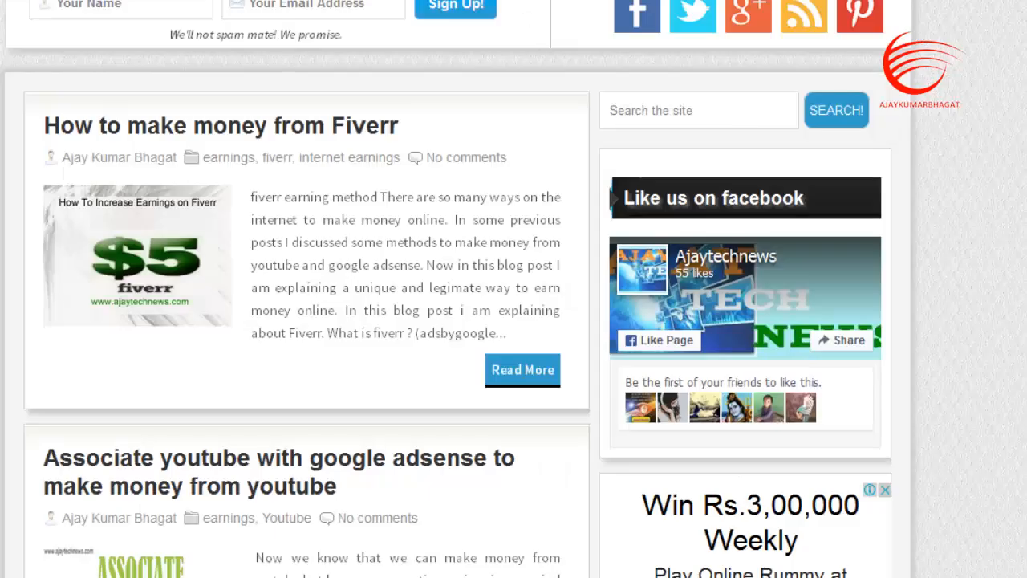
pyautogui.scroll(-3)
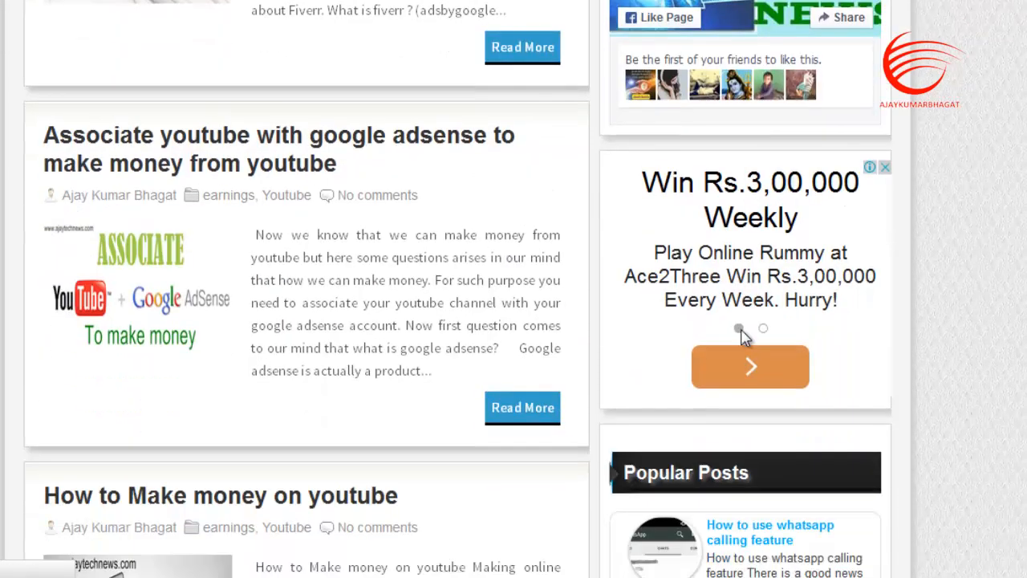
pyautogui.scroll(3)
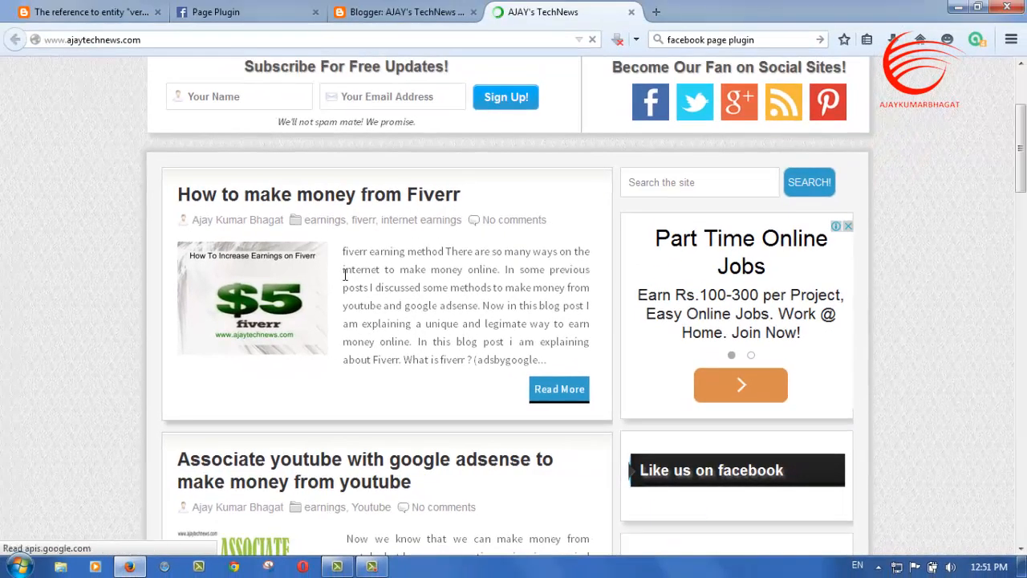
pyautogui.scroll(-3)
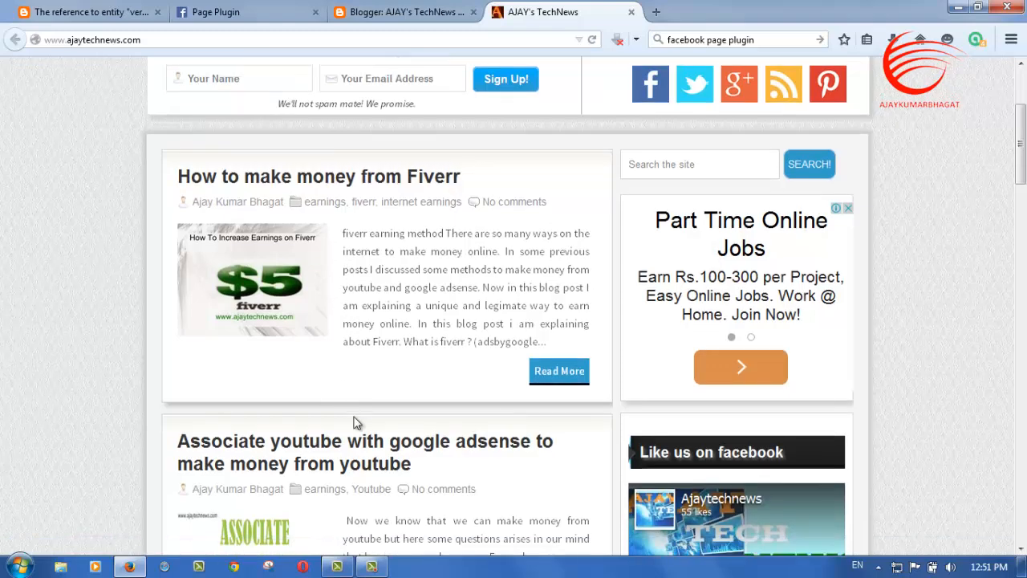
pyautogui.scroll(-3)
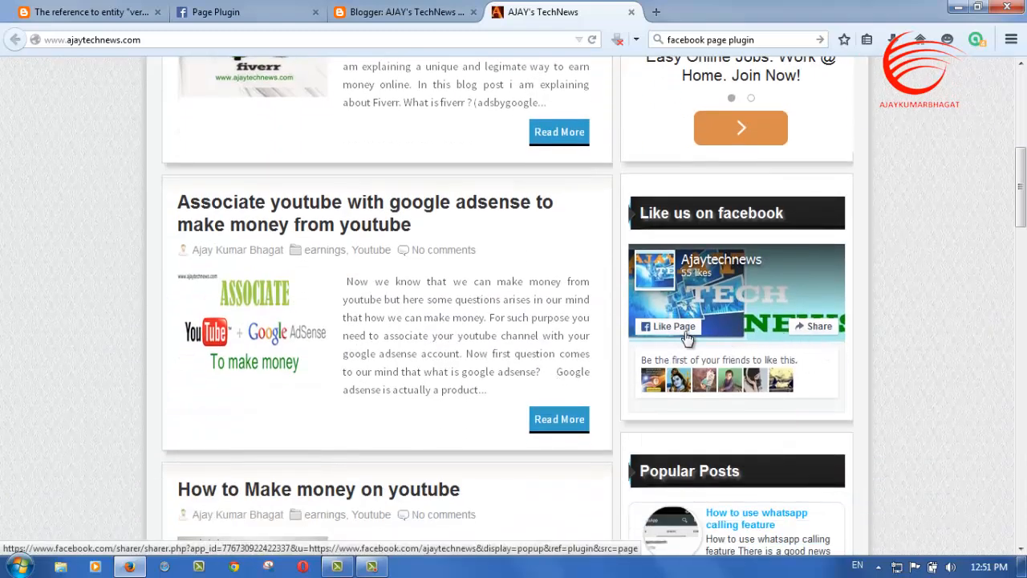
pyautogui.moveTo(646, 357)
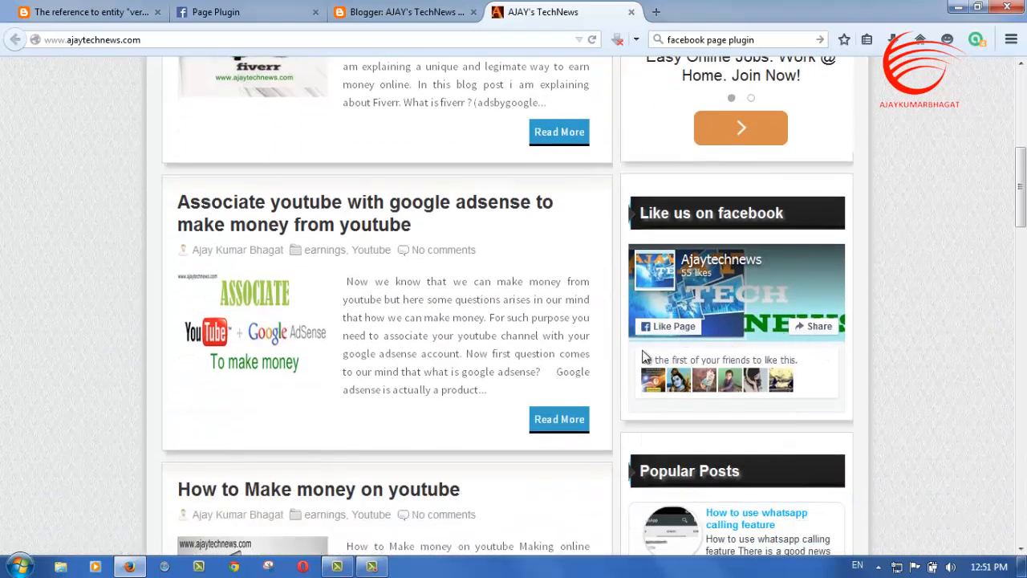
pyautogui.moveTo(462, 479)
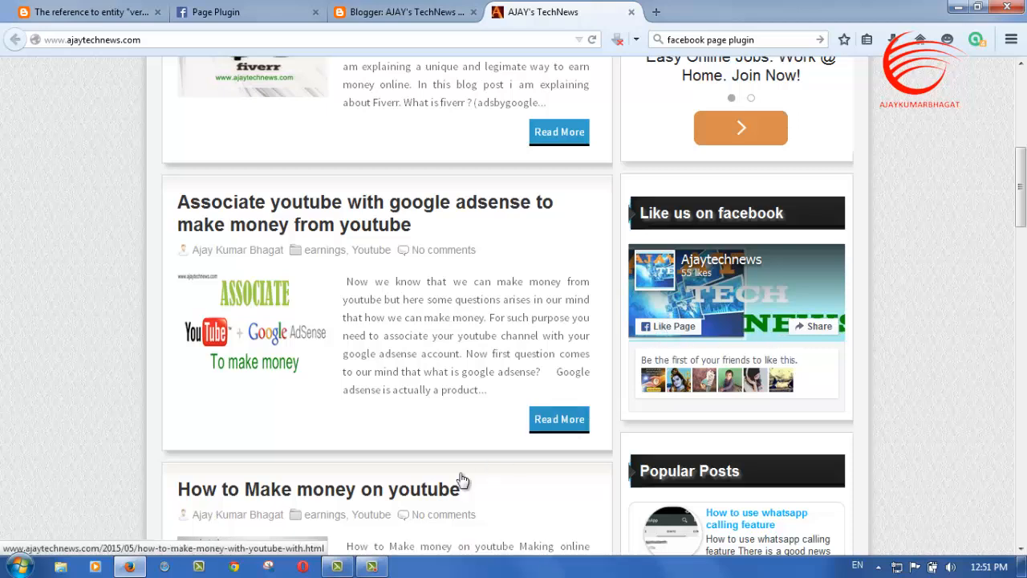